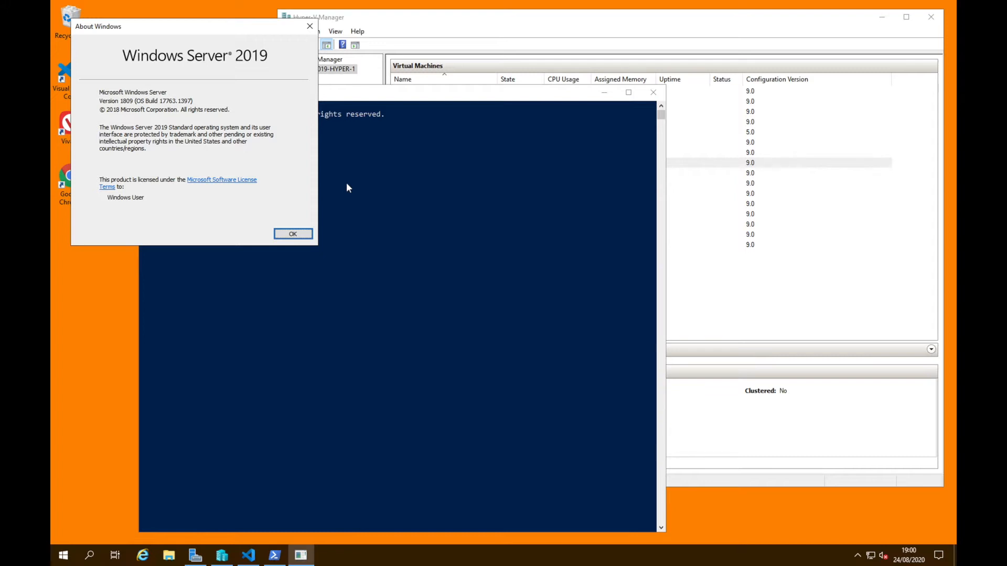
{"action": "mouse_move", "coordinate": [296, 269]}
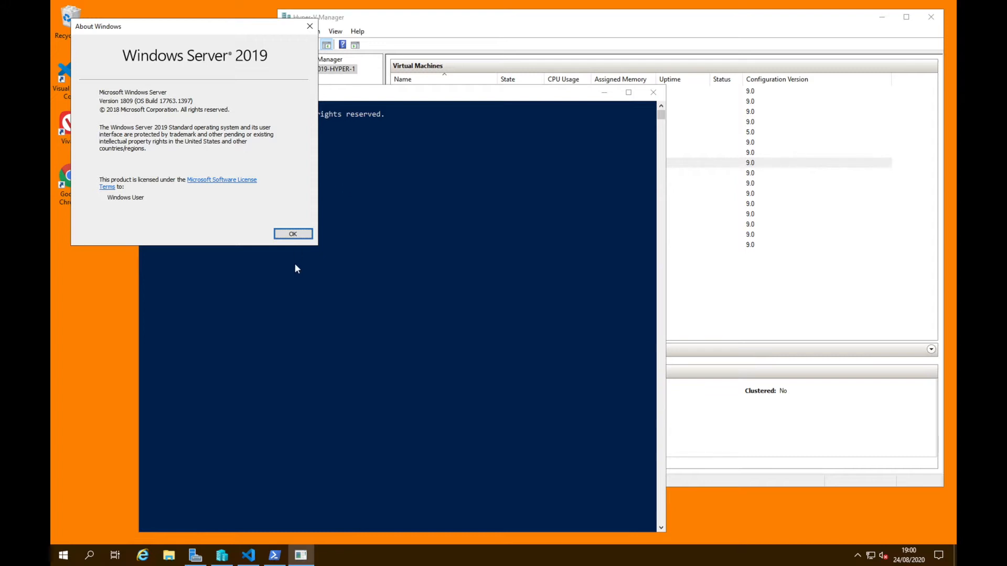
Dismiss the About Windows dialog to return to the Hyper-V Manager VM list.
{"action": "left_click", "coordinate": [293, 233]}
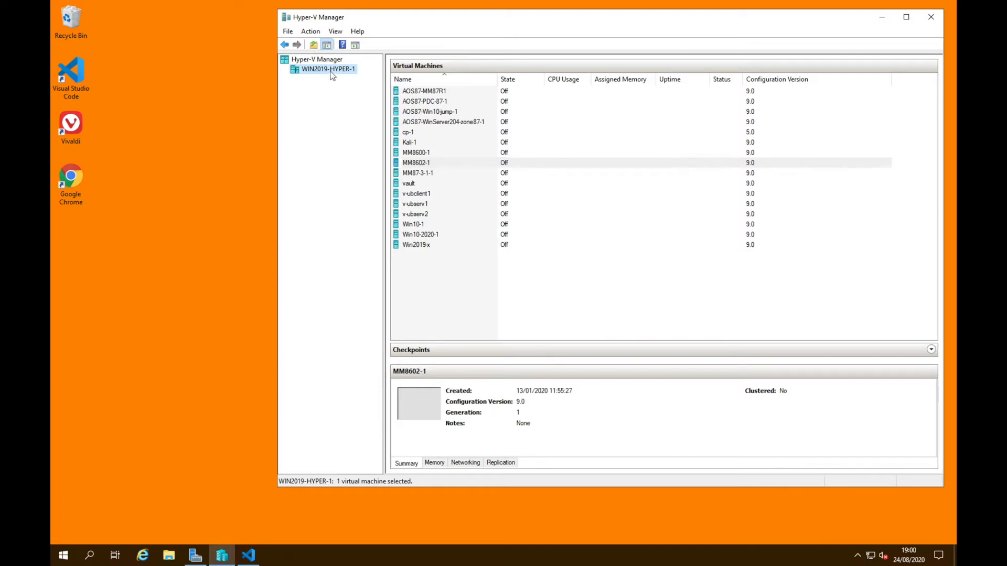
View external switch vSwitch1 in Virtual Switch Manager, bound to the Intel adapter with VLAN ID 2.
{"action": "right_click", "coordinate": [327, 70]}
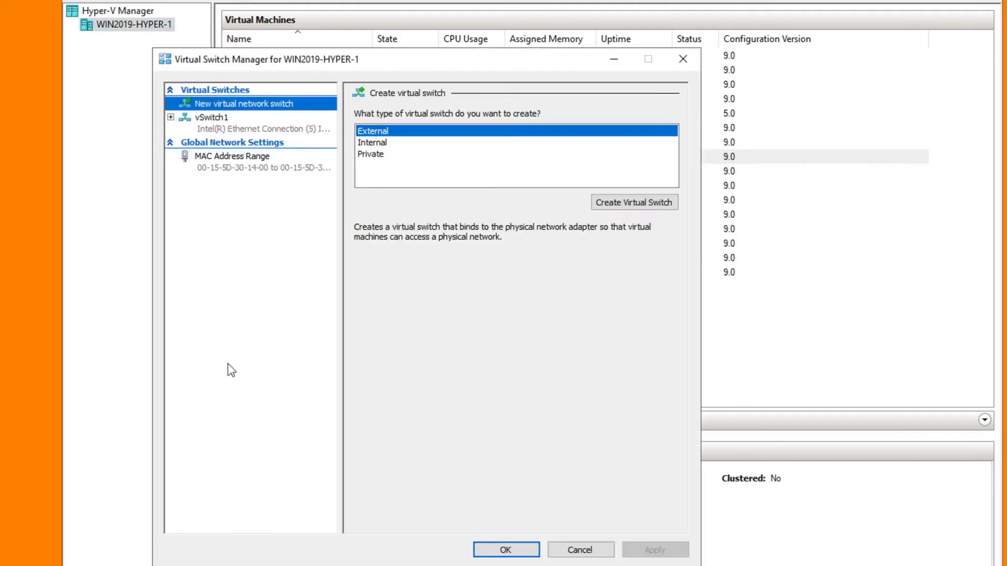
{"action": "mouse_move", "coordinate": [333, 305]}
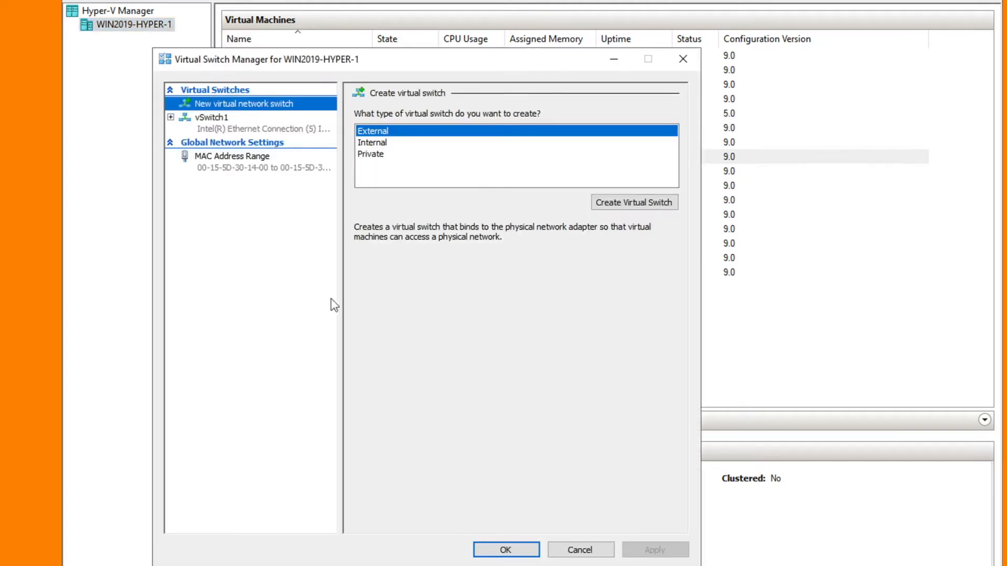
{"action": "left_click", "coordinate": [211, 116]}
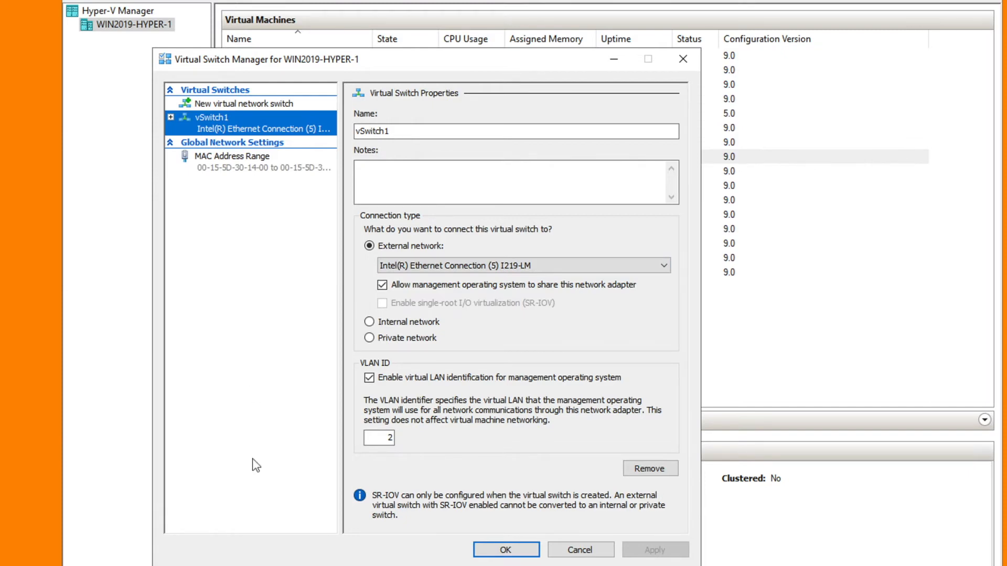
{"action": "mouse_move", "coordinate": [320, 498]}
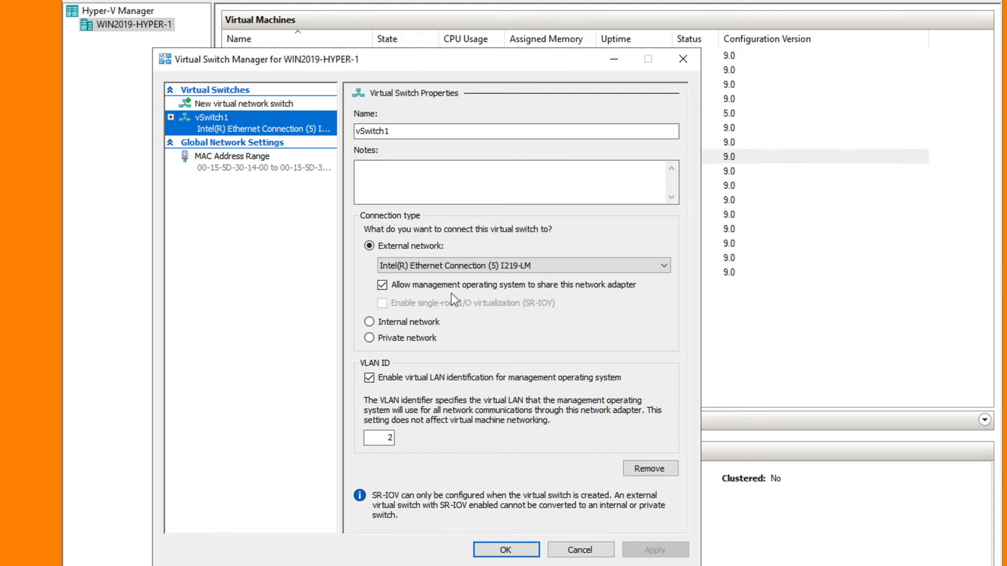
{"action": "mouse_move", "coordinate": [518, 296]}
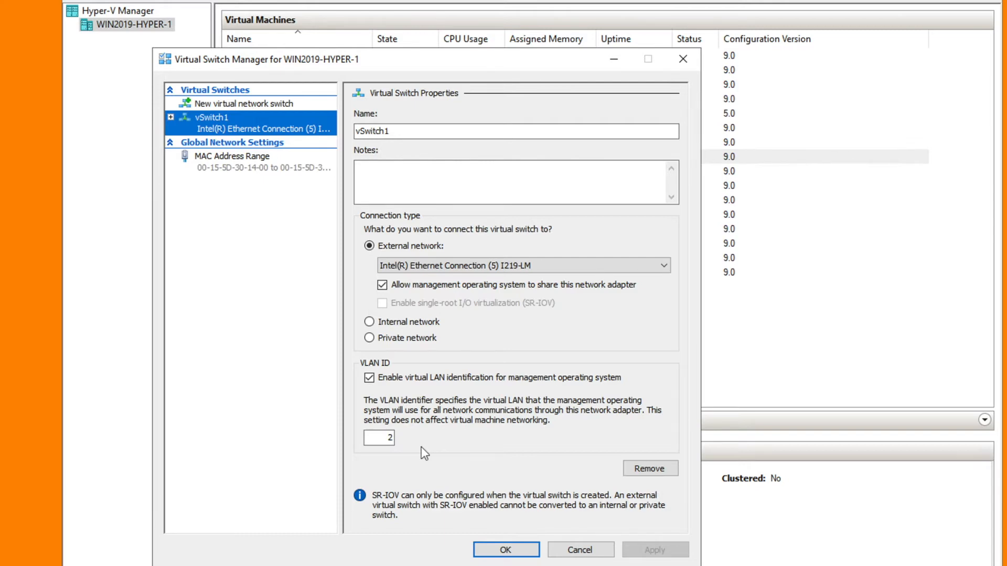
{"action": "left_click", "coordinate": [522, 265]}
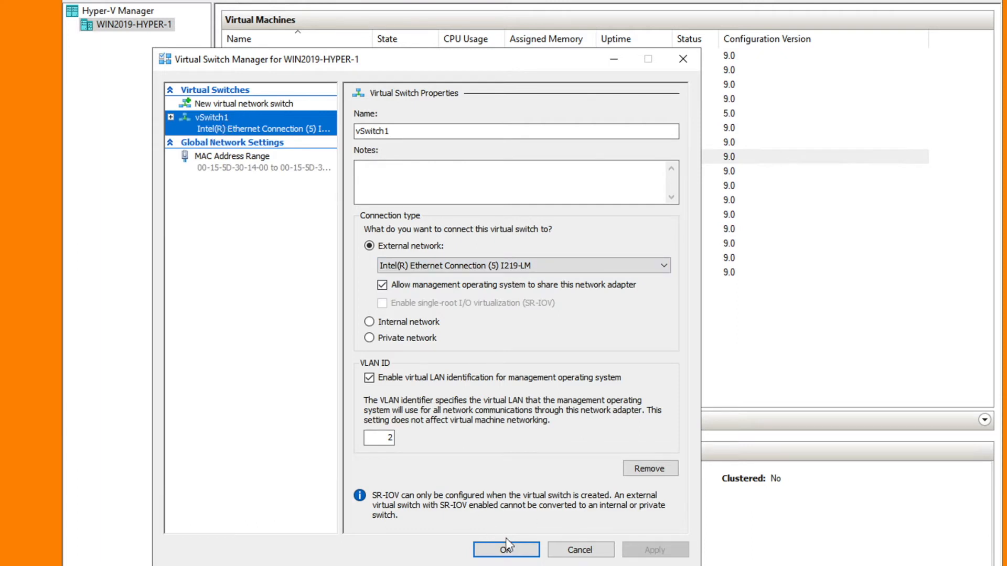
Start the New Virtual Machine wizard from the host's actions.
{"action": "left_click", "coordinate": [506, 549]}
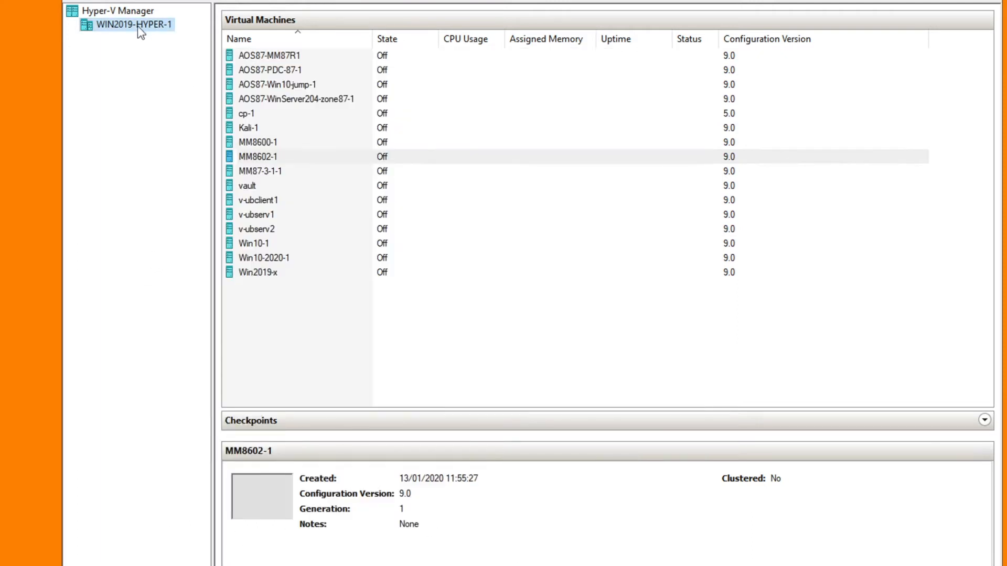
{"action": "right_click", "coordinate": [126, 24]}
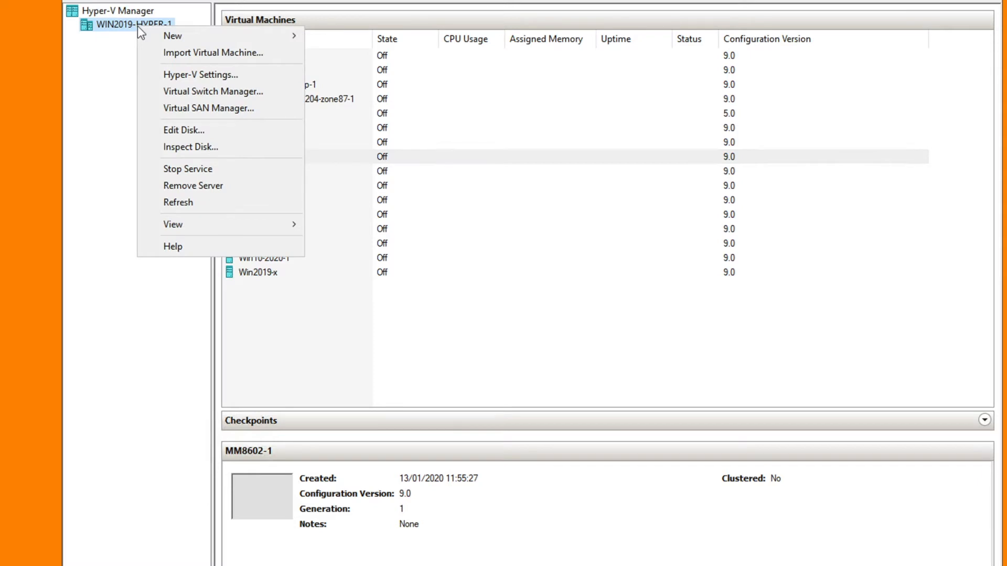
{"action": "left_click", "coordinate": [172, 36]}
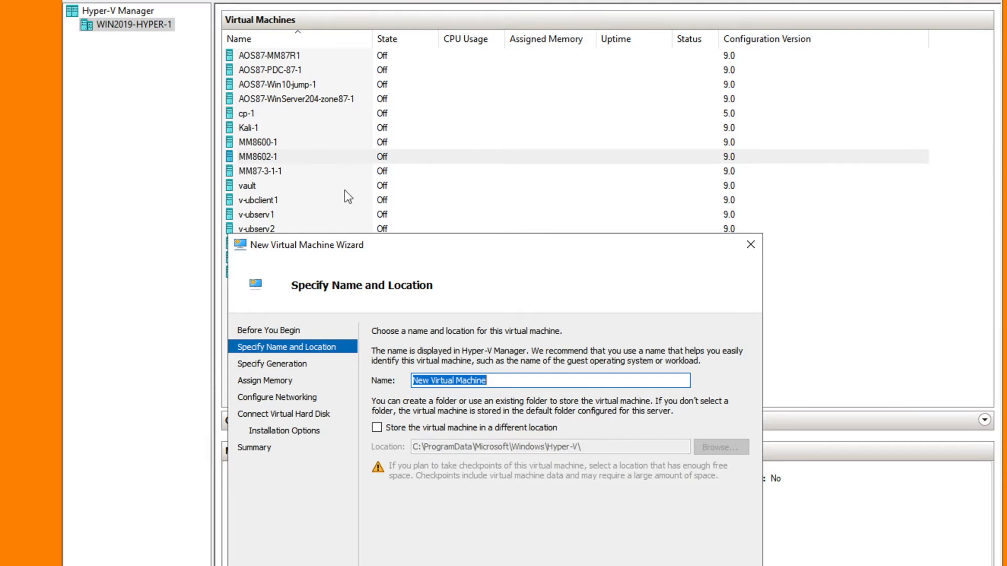
{"action": "left_click_drag", "start_coordinate": [307, 244], "coordinate": [154, 149]}
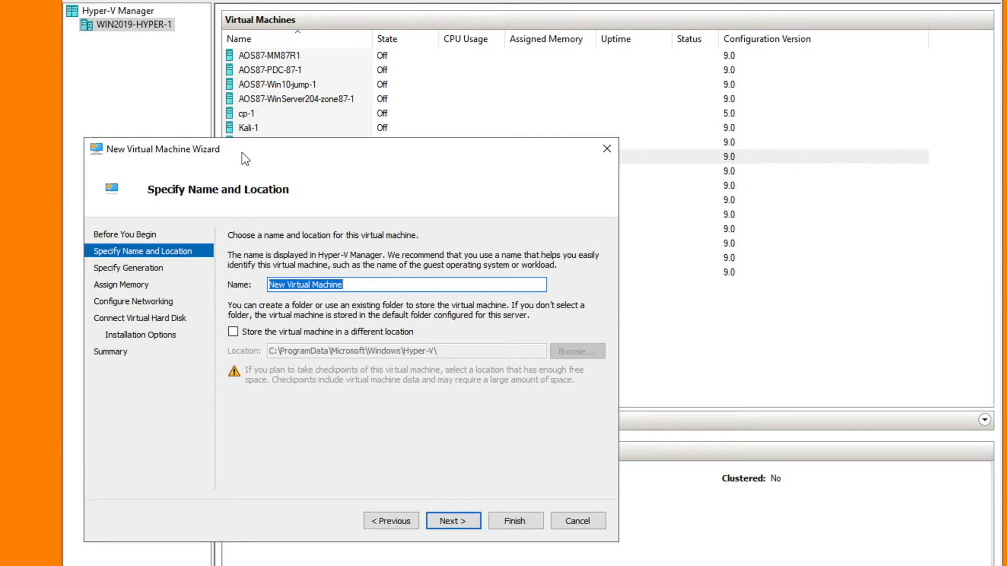
Name the machine z-ub2004-1 and enable dynamic memory at 1024 MB.
{"action": "type", "text": "z-"}
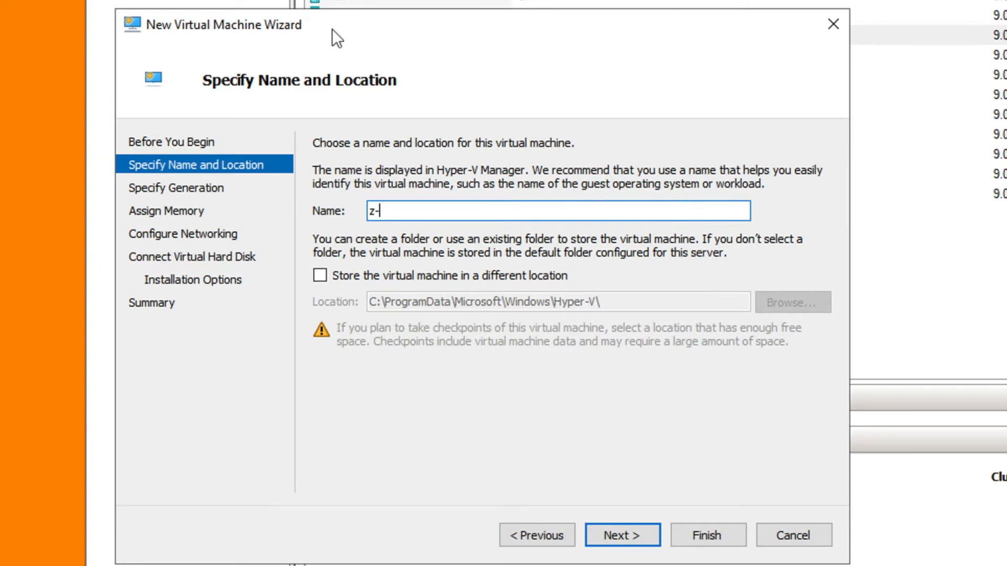
{"action": "type", "text": "ub2004-0"}
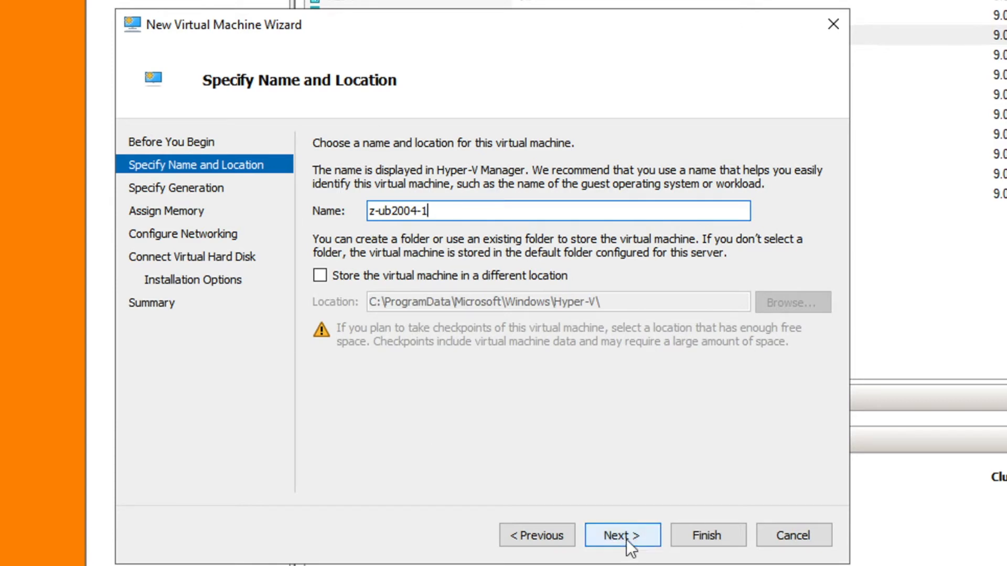
{"action": "left_click", "coordinate": [620, 534]}
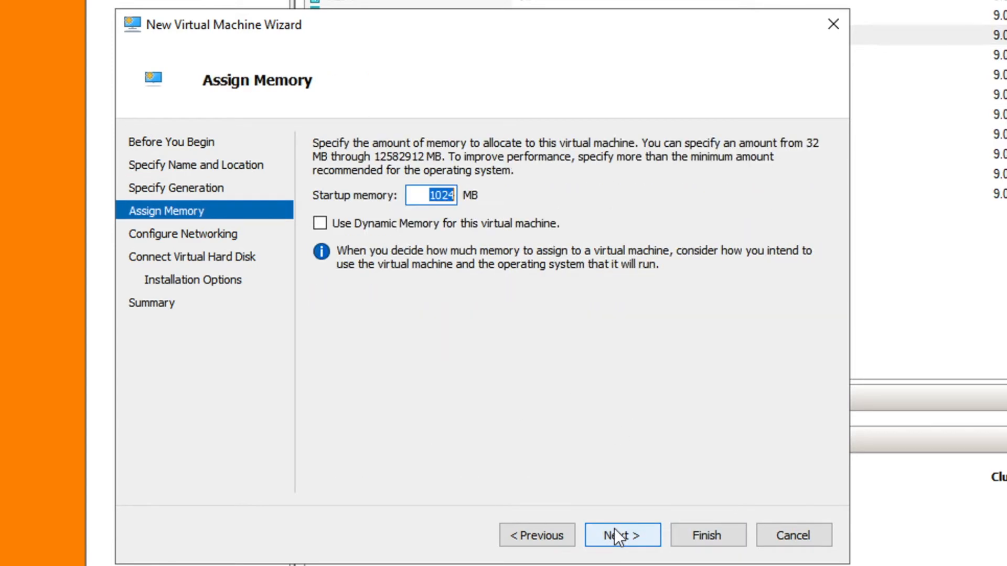
{"action": "left_click", "coordinate": [319, 223]}
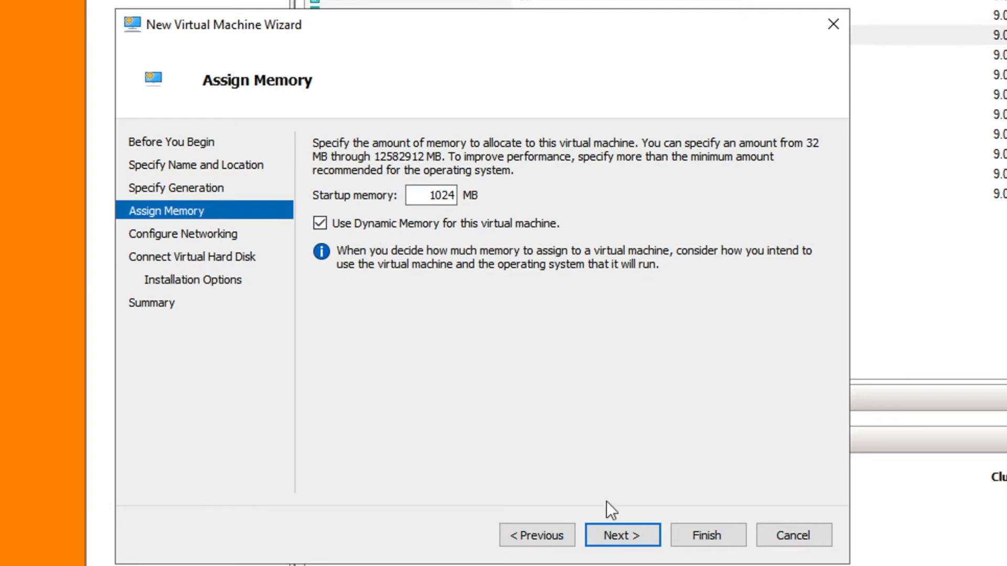
{"action": "left_click", "coordinate": [620, 535]}
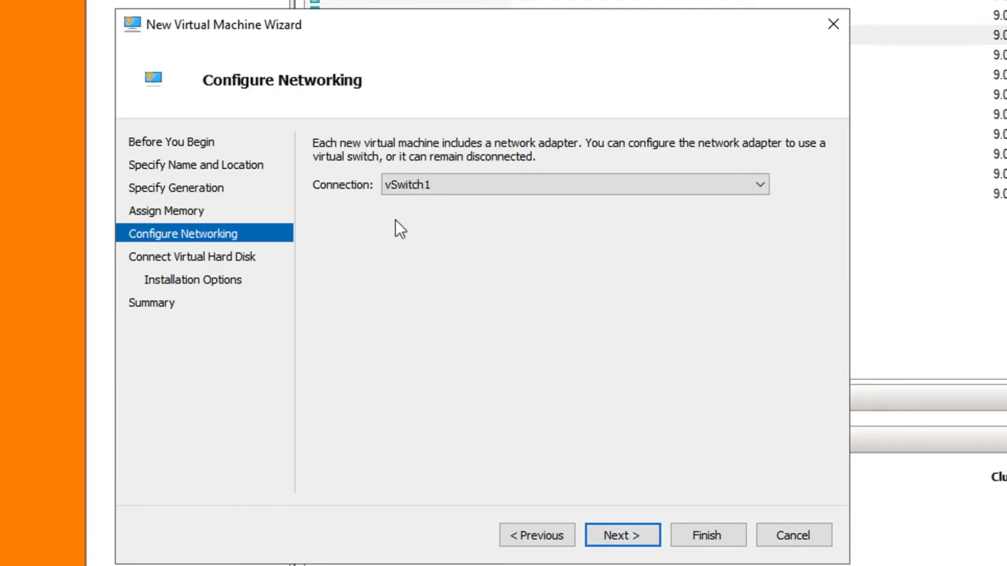
Keep the vSwitch1 connection and place disk z-ub2004-1.vhdx in E:\vm_disks at 20 GB.
{"action": "left_click", "coordinate": [621, 534]}
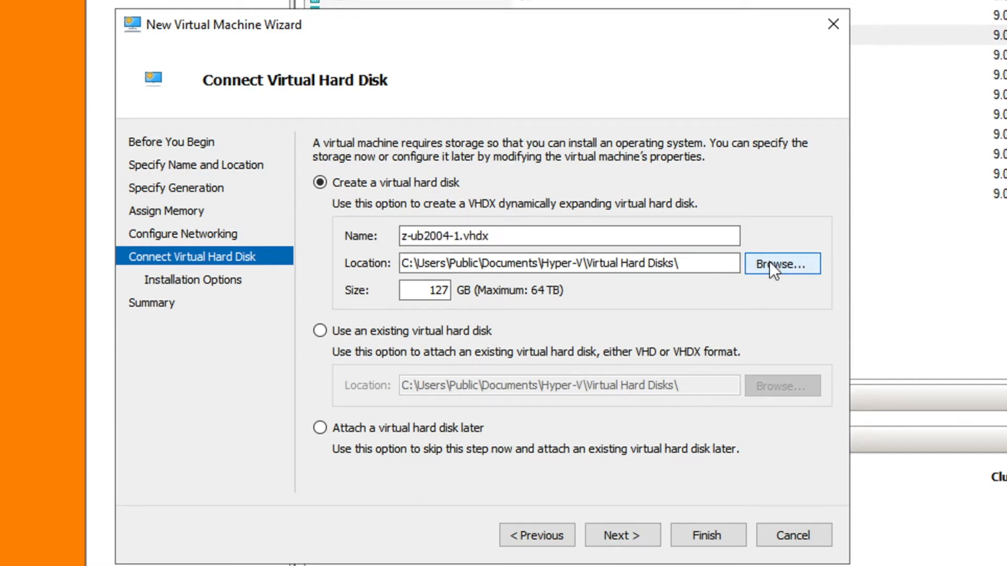
{"action": "left_click", "coordinate": [781, 265]}
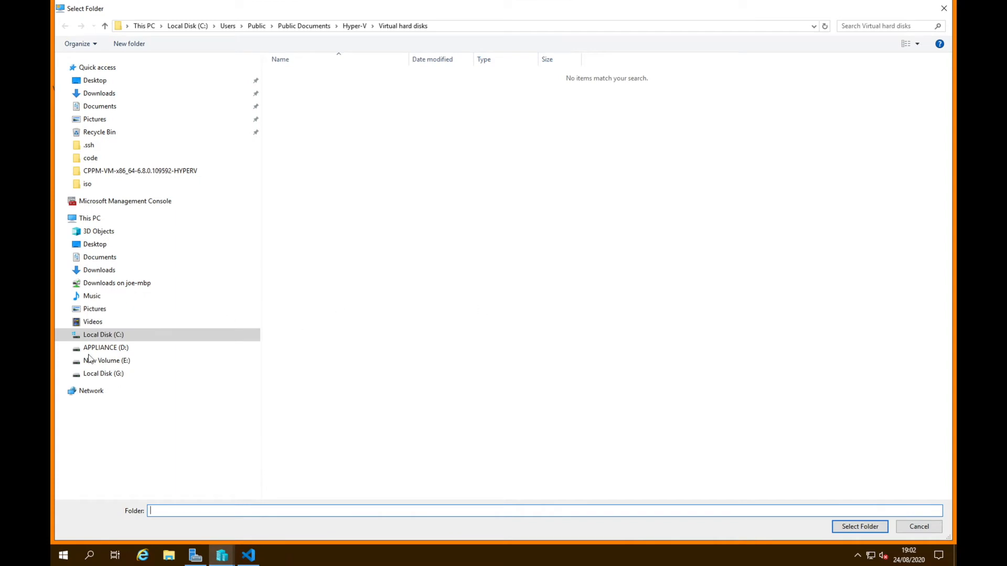
{"action": "left_click", "coordinate": [107, 359]}
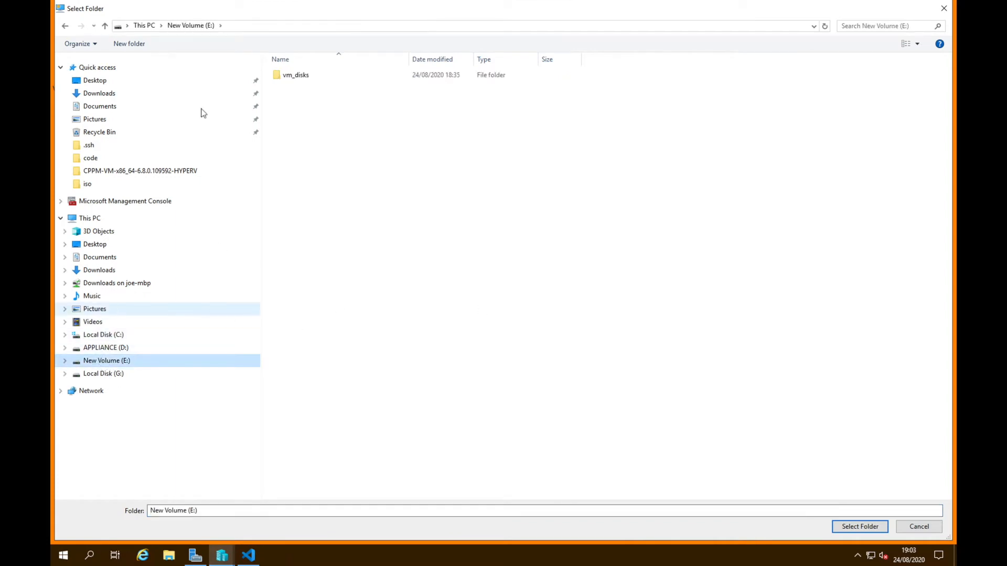
{"action": "double_click", "coordinate": [296, 75]}
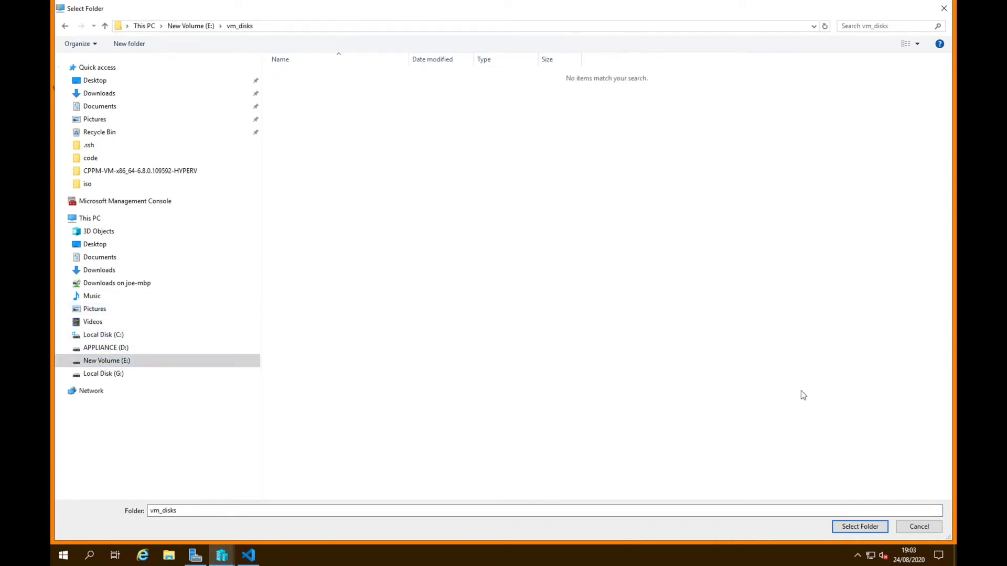
{"action": "left_click", "coordinate": [859, 527]}
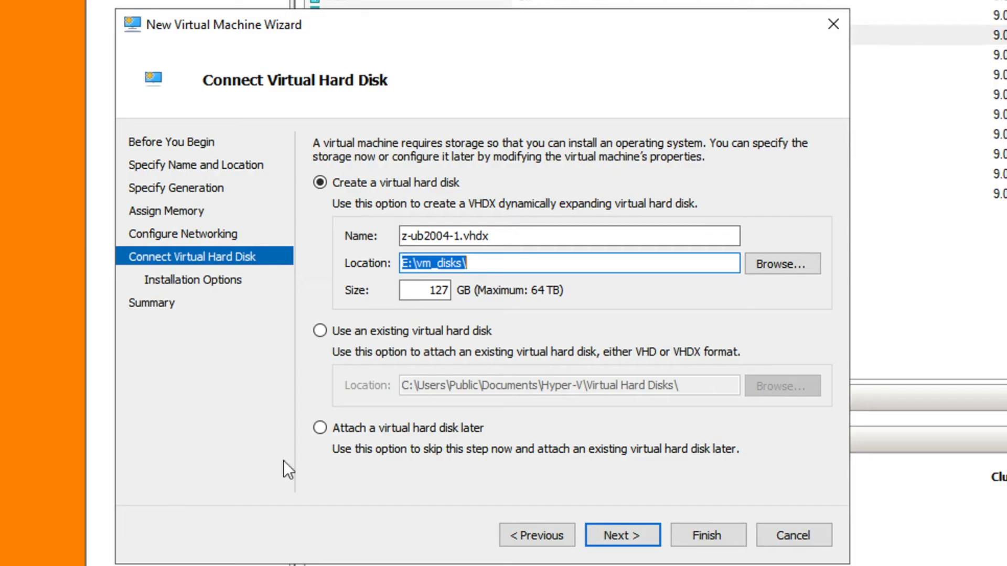
{"action": "mouse_move", "coordinate": [608, 307]}
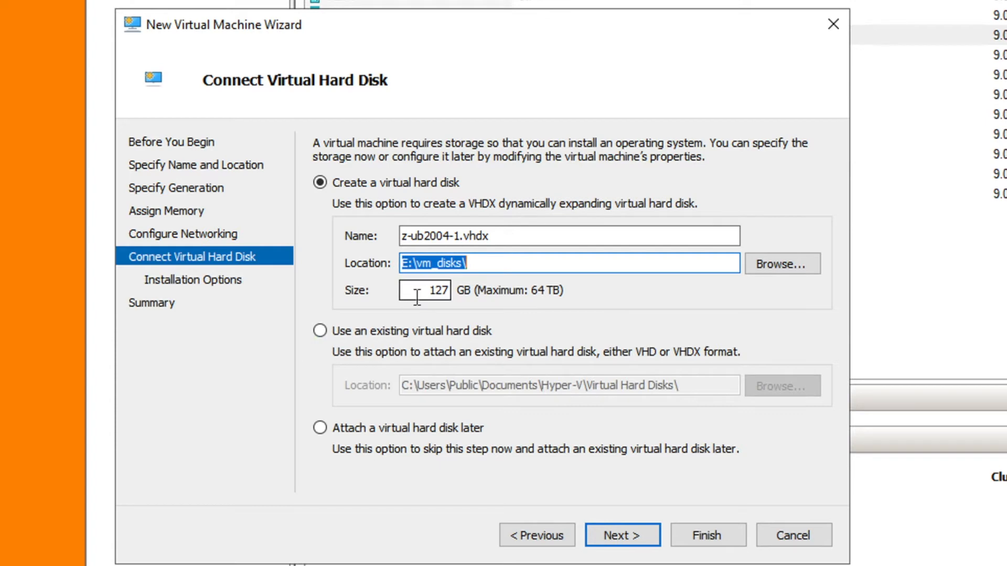
{"action": "left_click", "coordinate": [425, 291]}
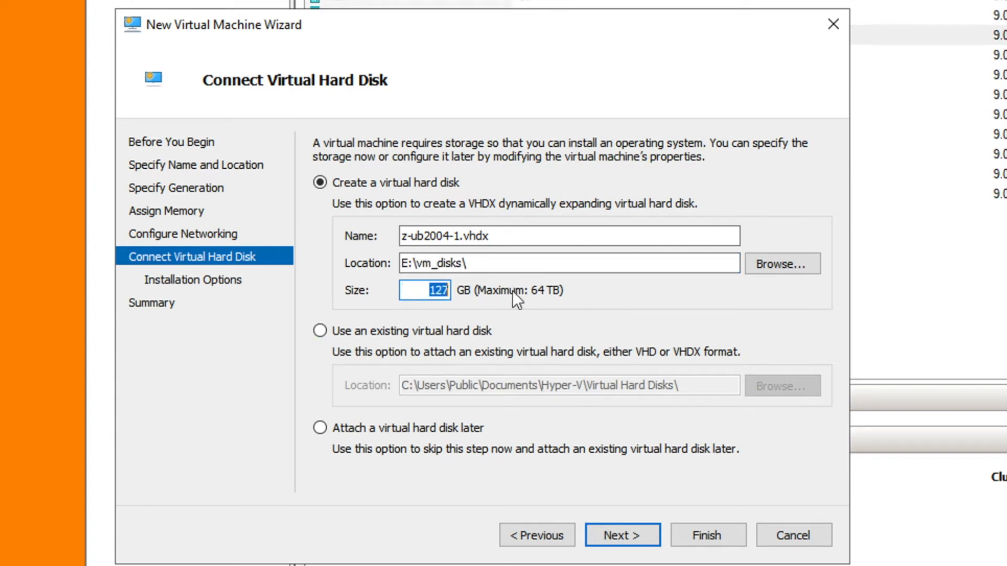
{"action": "type", "text": "20"}
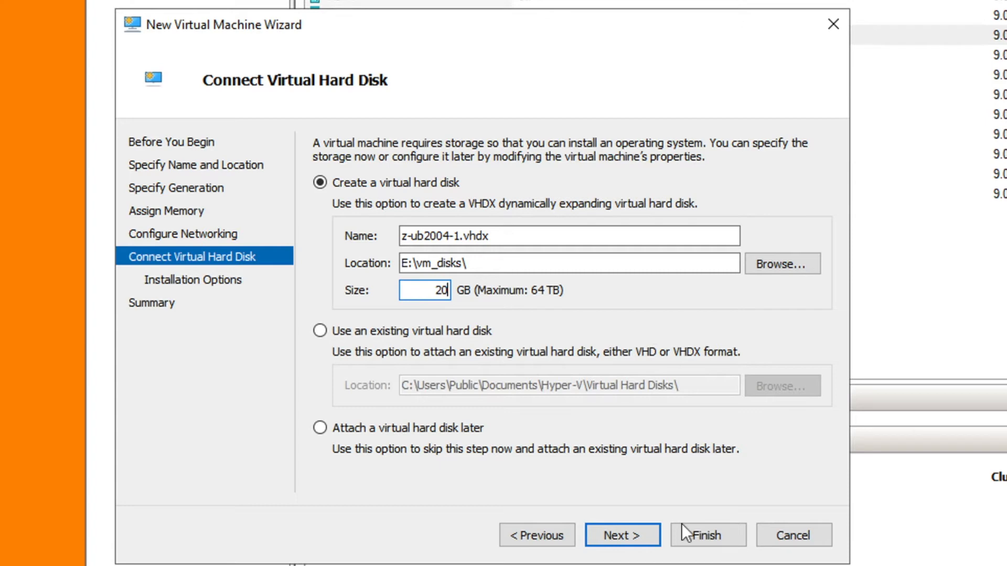
Attach ubuntu-20.04.1-live-server-amd64 ISO as the bootable install disc and reach the summary.
{"action": "left_click", "coordinate": [622, 535]}
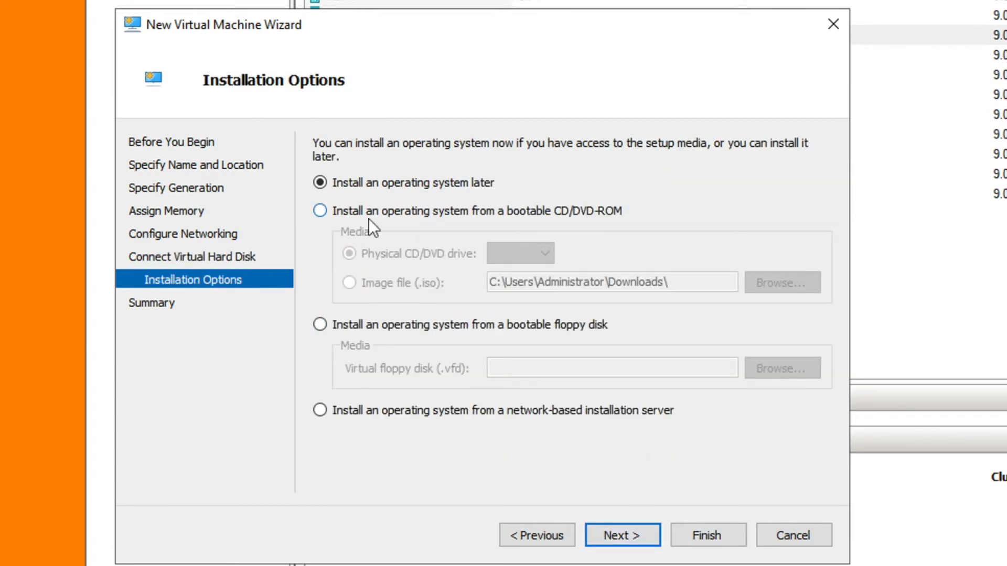
{"action": "left_click", "coordinate": [321, 211]}
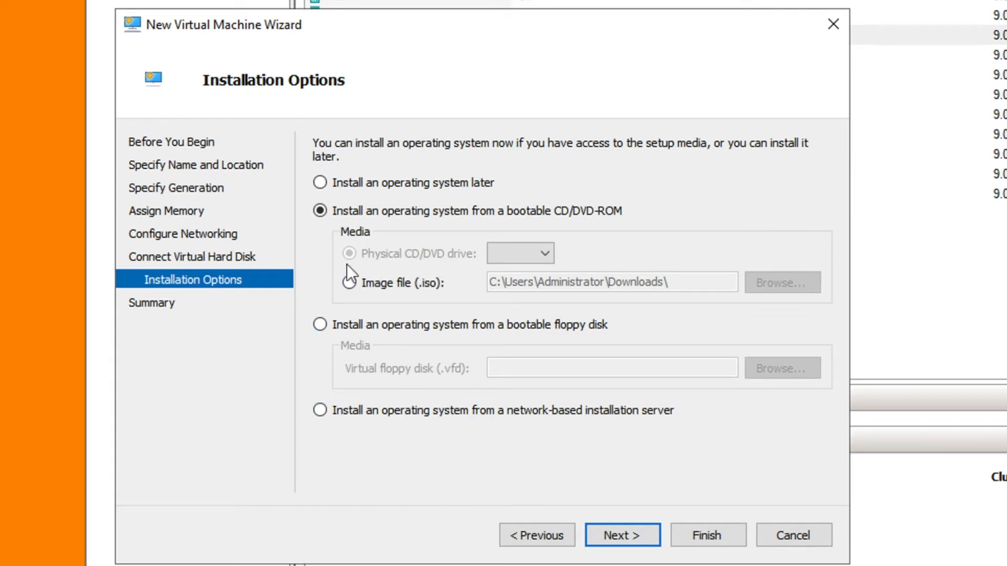
{"action": "left_click", "coordinate": [349, 282]}
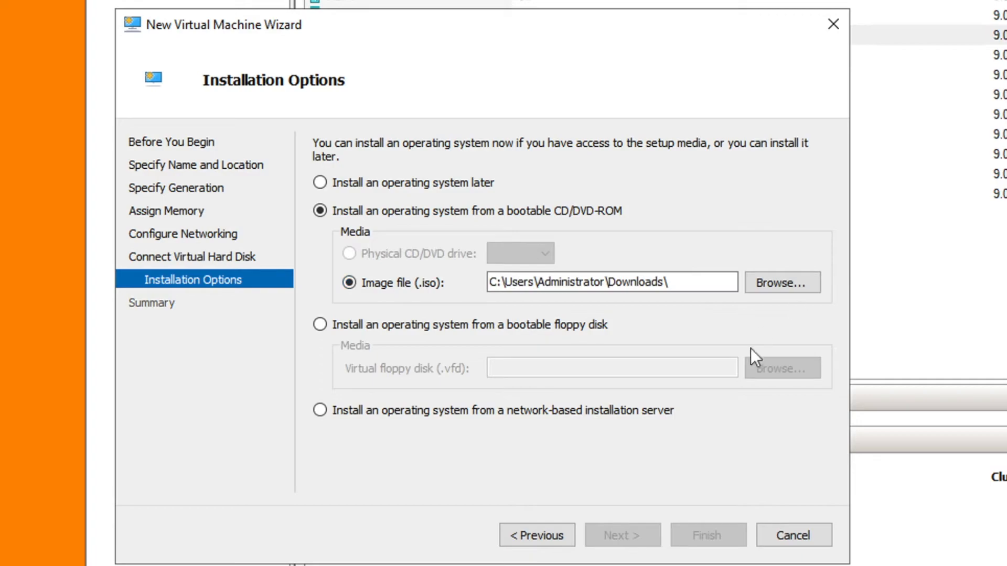
{"action": "left_click", "coordinate": [781, 282]}
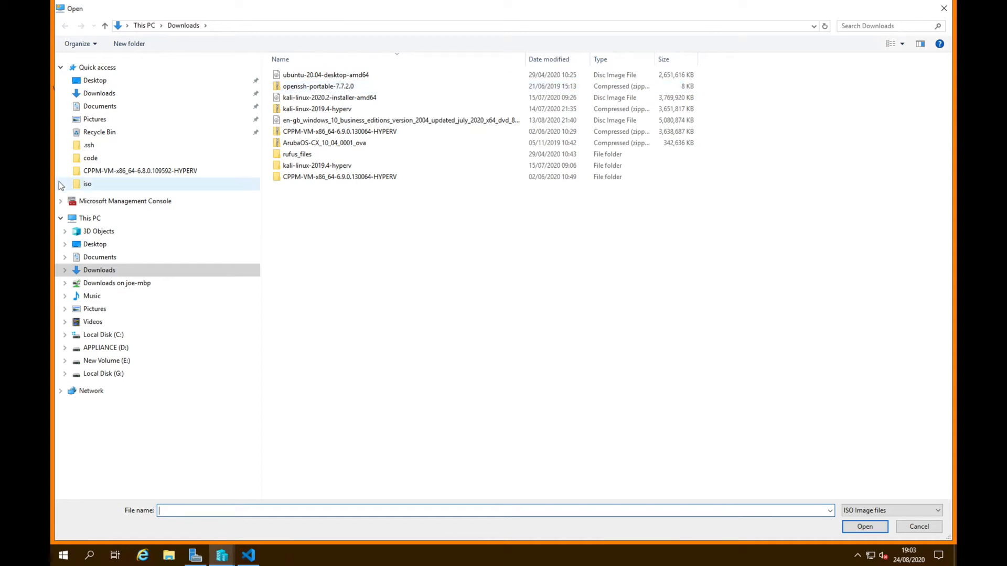
{"action": "double_click", "coordinate": [87, 185]}
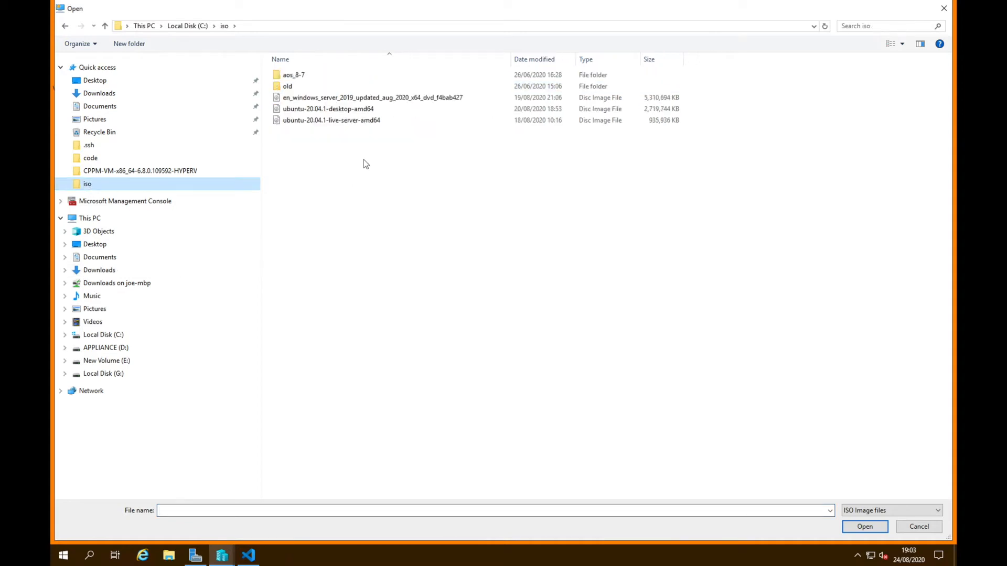
{"action": "left_click", "coordinate": [332, 120]}
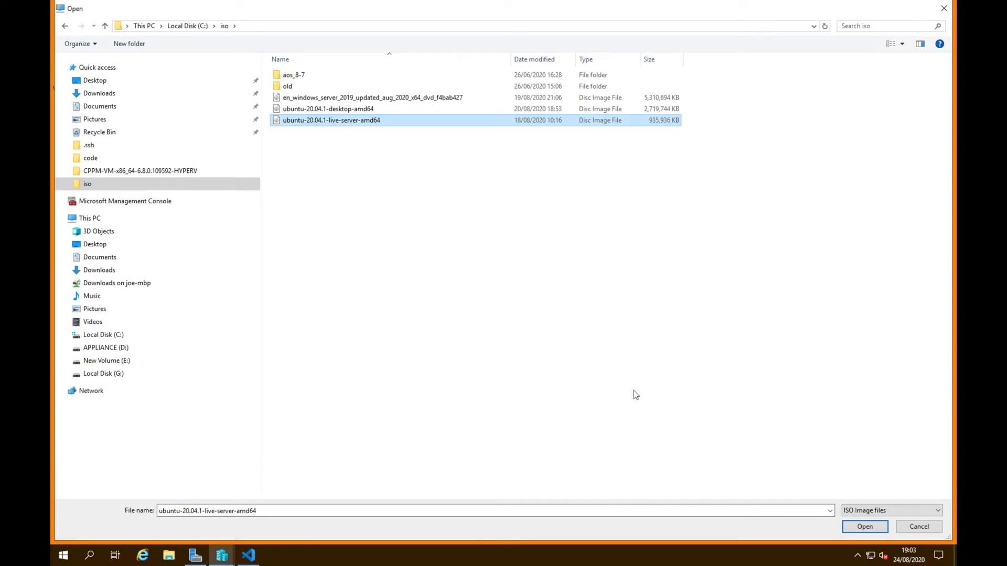
{"action": "mouse_move", "coordinate": [328, 133]}
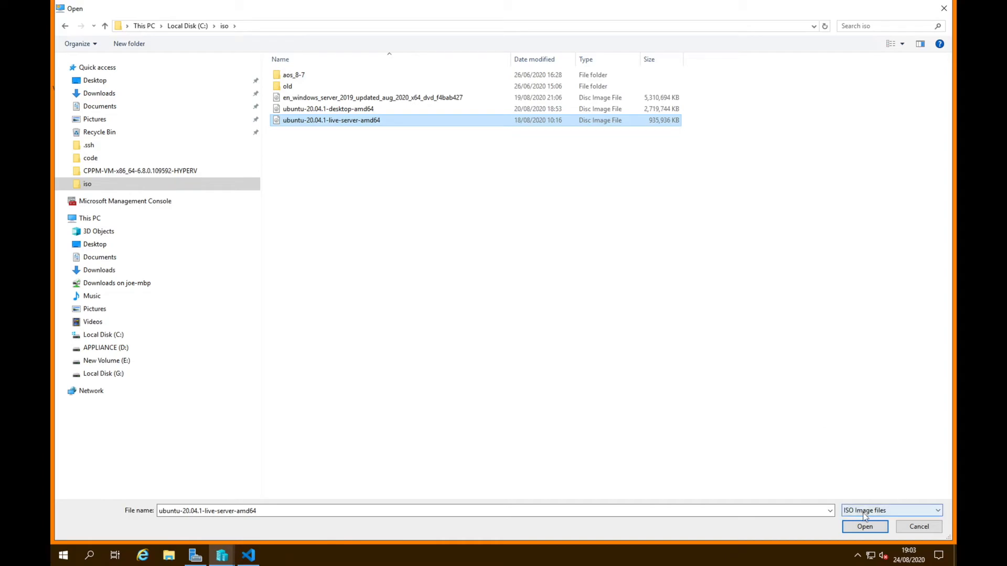
{"action": "left_click", "coordinate": [864, 527]}
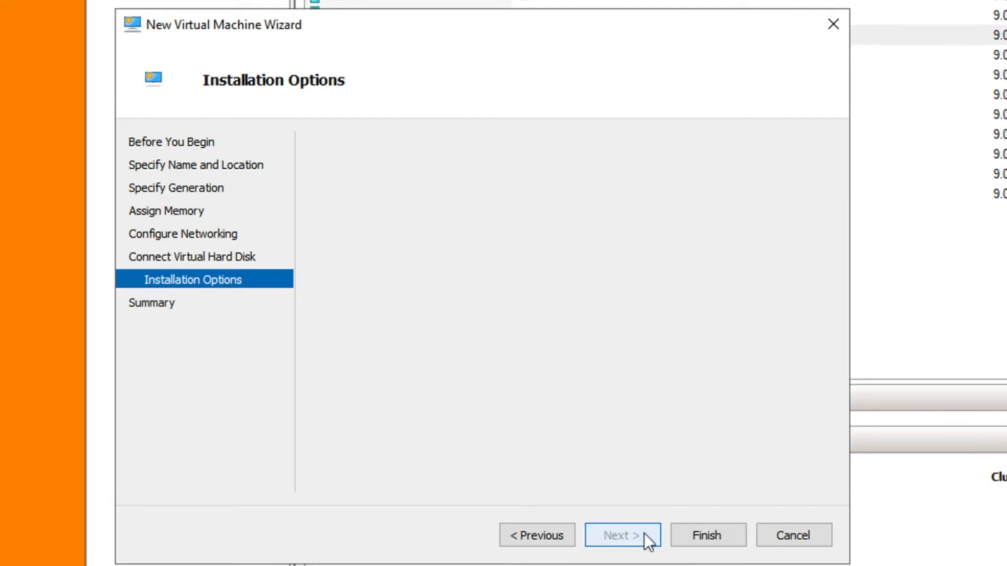
{"action": "left_click", "coordinate": [705, 535]}
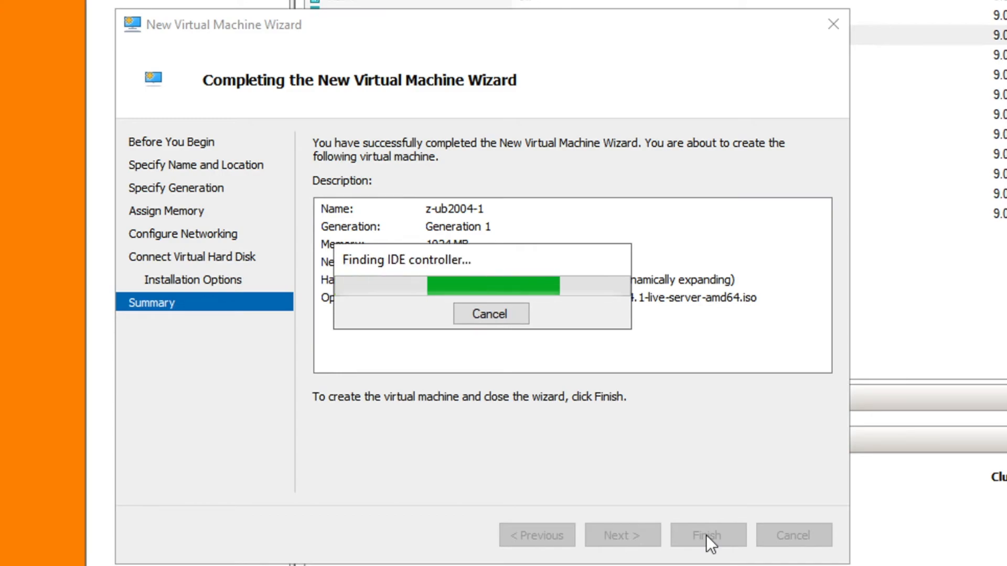
Create the machine and raise its virtual processor count to 2.
{"action": "left_click", "coordinate": [706, 535]}
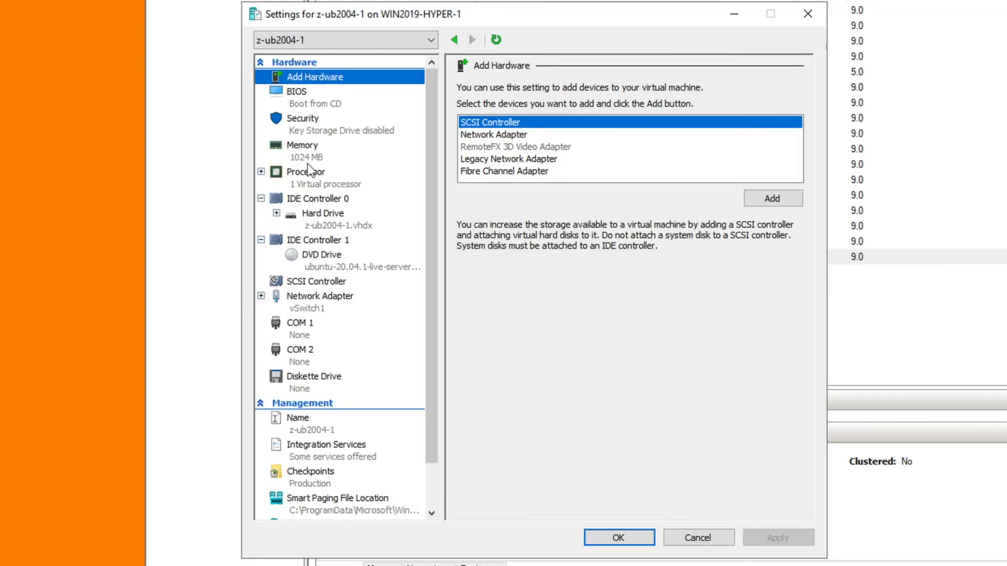
{"action": "left_click", "coordinate": [306, 171]}
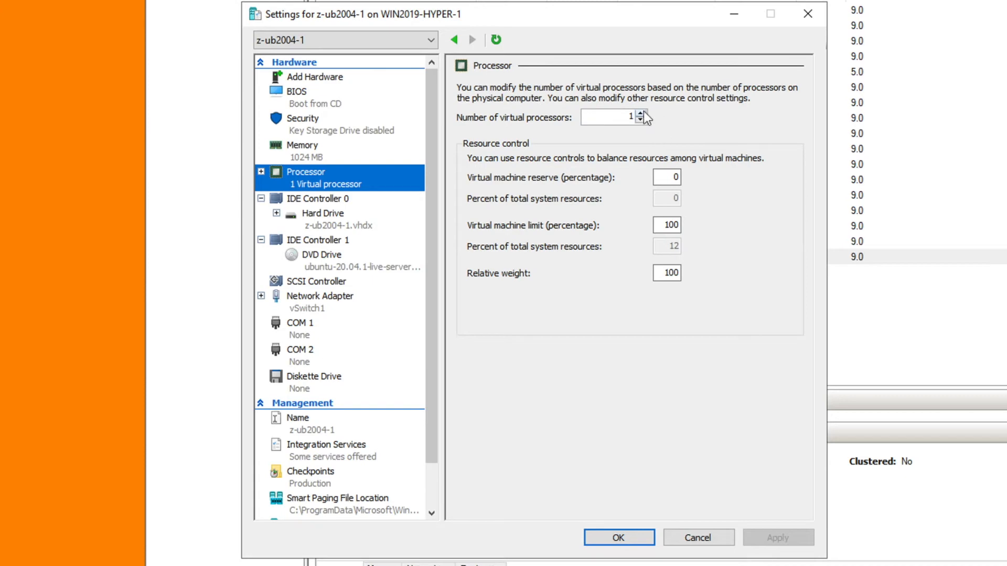
{"action": "left_click", "coordinate": [639, 113]}
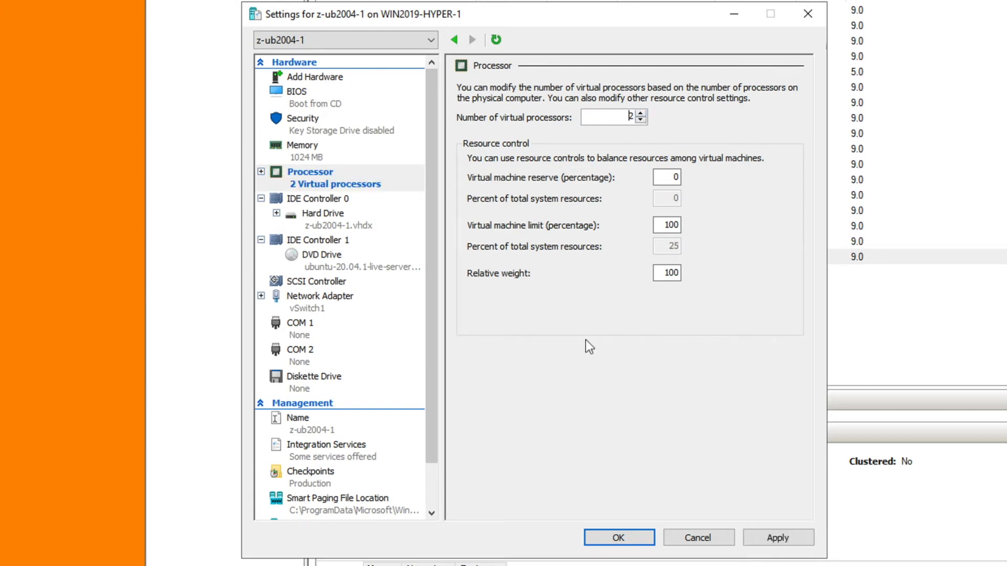
Tag the network adapter with VLAN ID 199 and save the settings.
{"action": "left_click", "coordinate": [320, 296]}
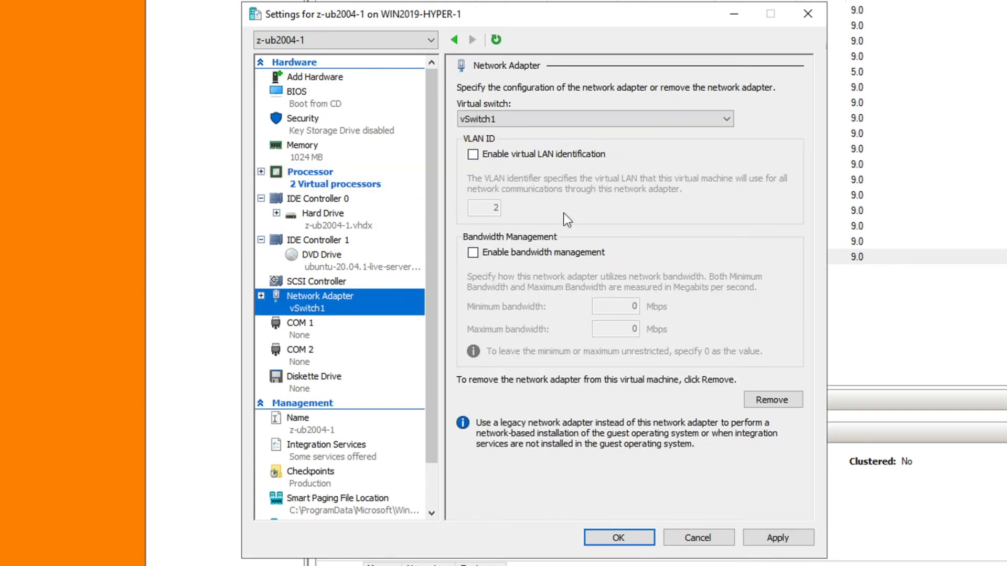
{"action": "mouse_move", "coordinate": [526, 176]}
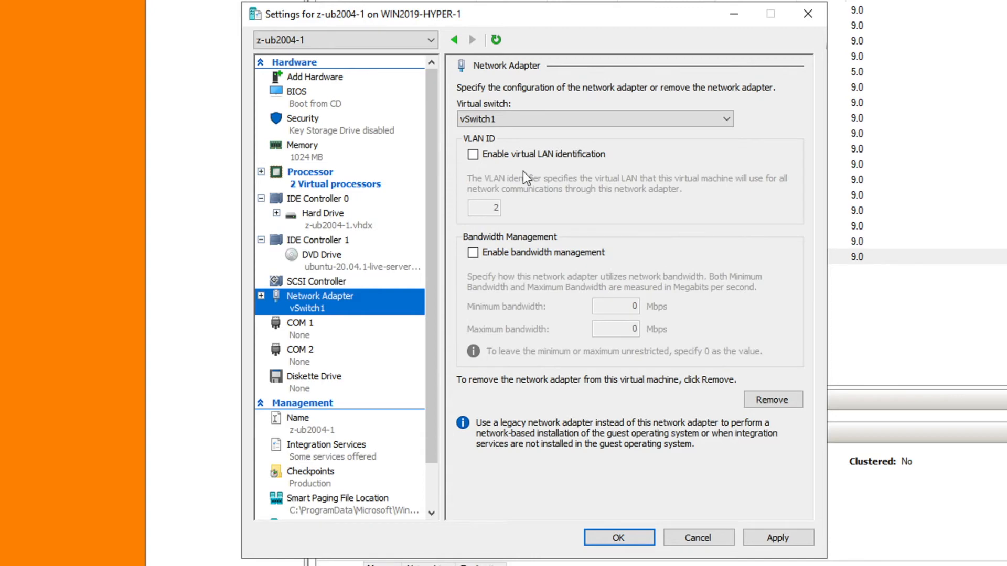
{"action": "mouse_move", "coordinate": [523, 187]}
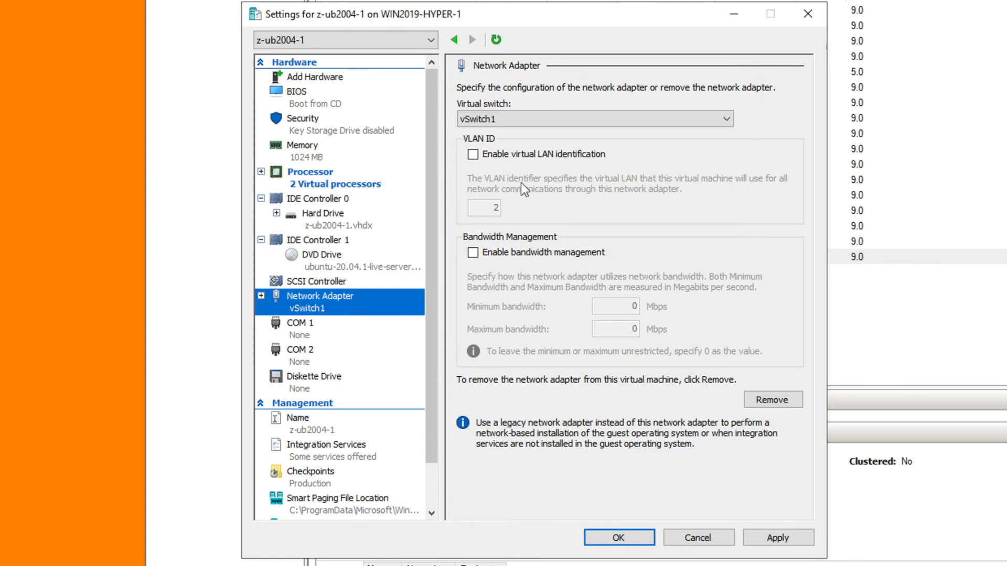
{"action": "mouse_move", "coordinate": [526, 167]}
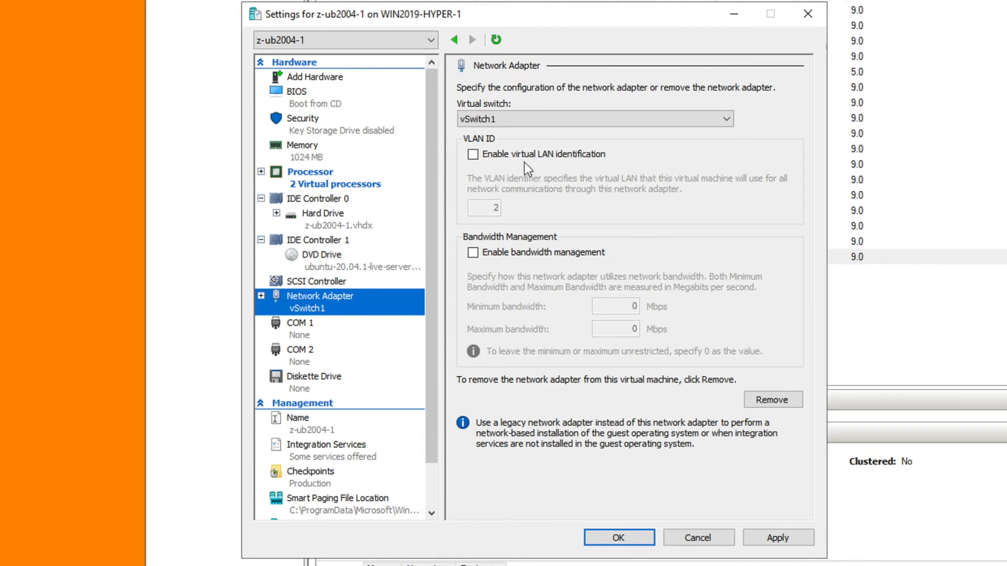
{"action": "left_click", "coordinate": [473, 154]}
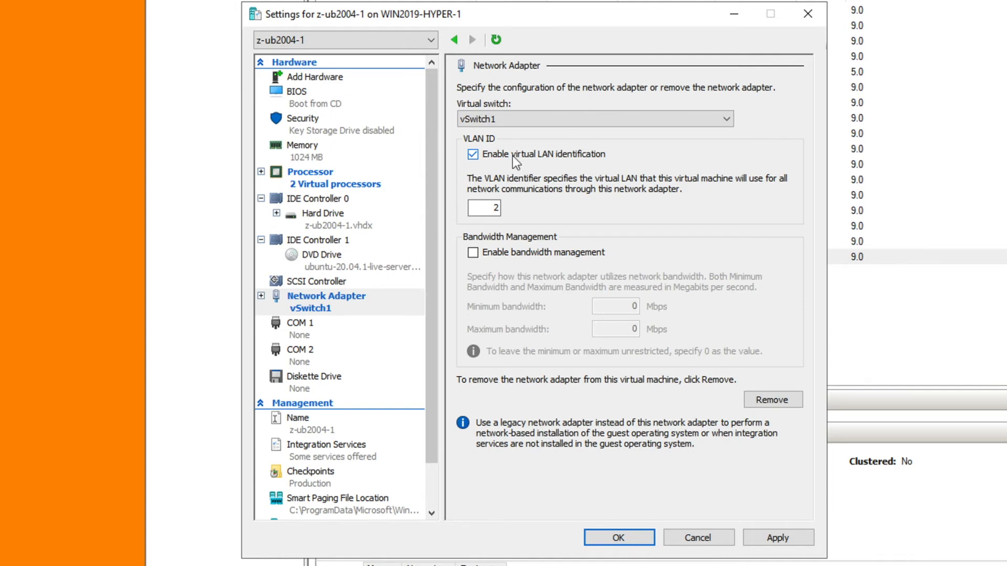
{"action": "left_click", "coordinate": [483, 208]}
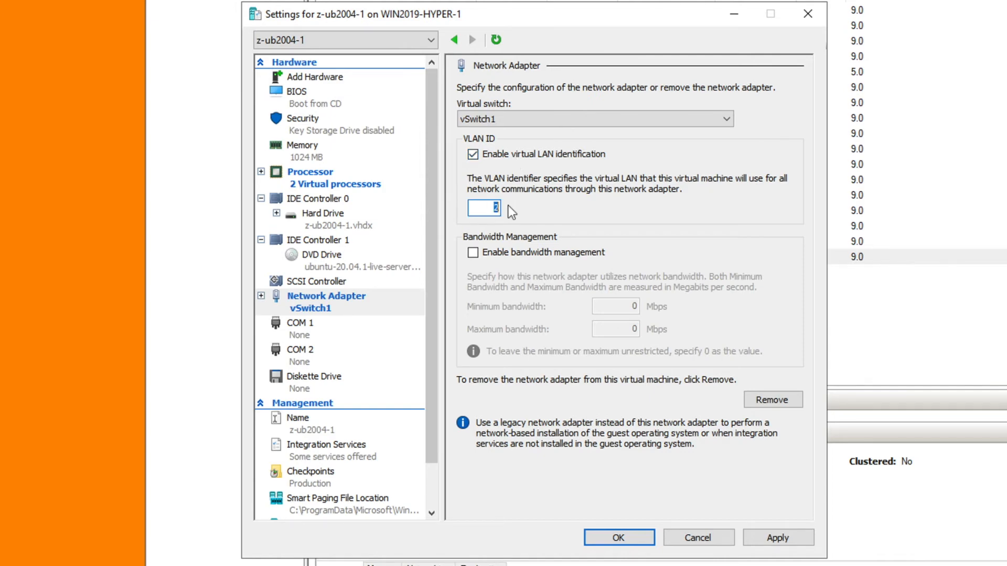
{"action": "type", "text": "199"}
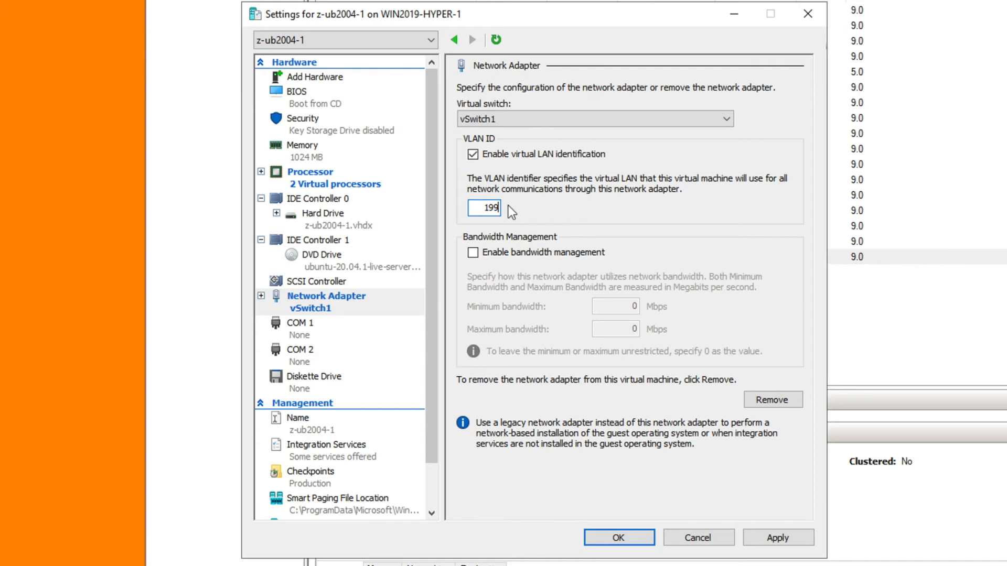
{"action": "mouse_move", "coordinate": [494, 236]}
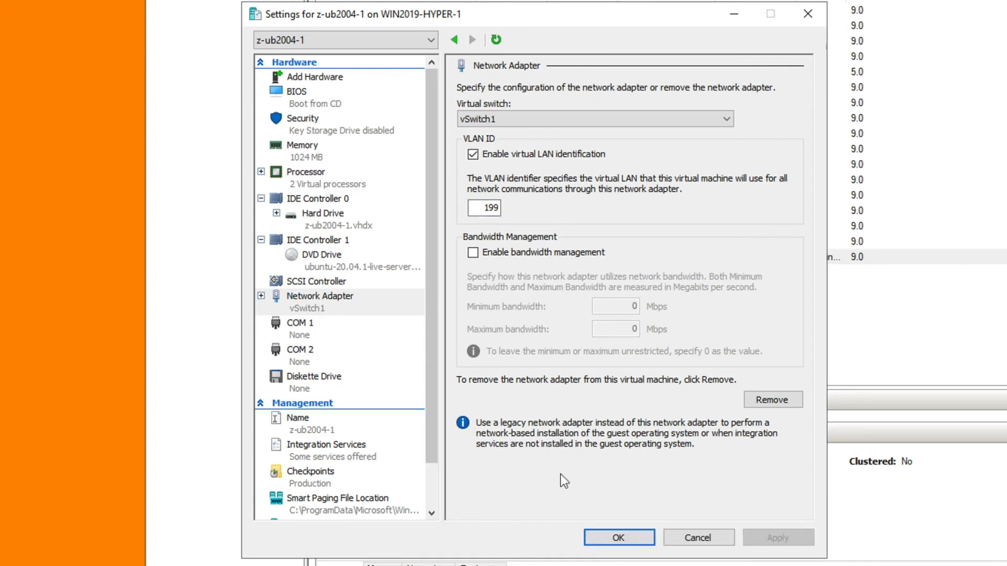
{"action": "left_click", "coordinate": [617, 537]}
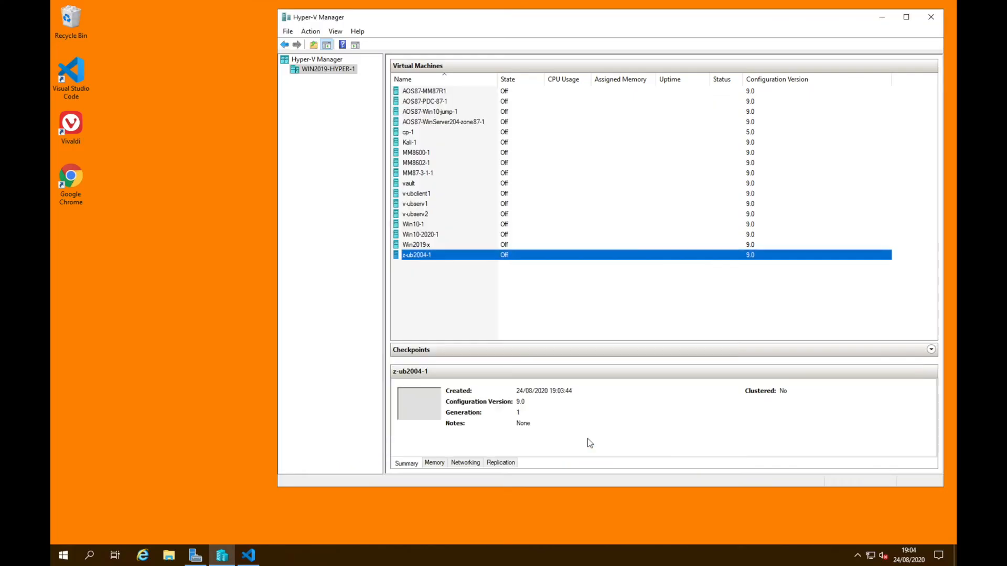
{"action": "right_click", "coordinate": [416, 255]}
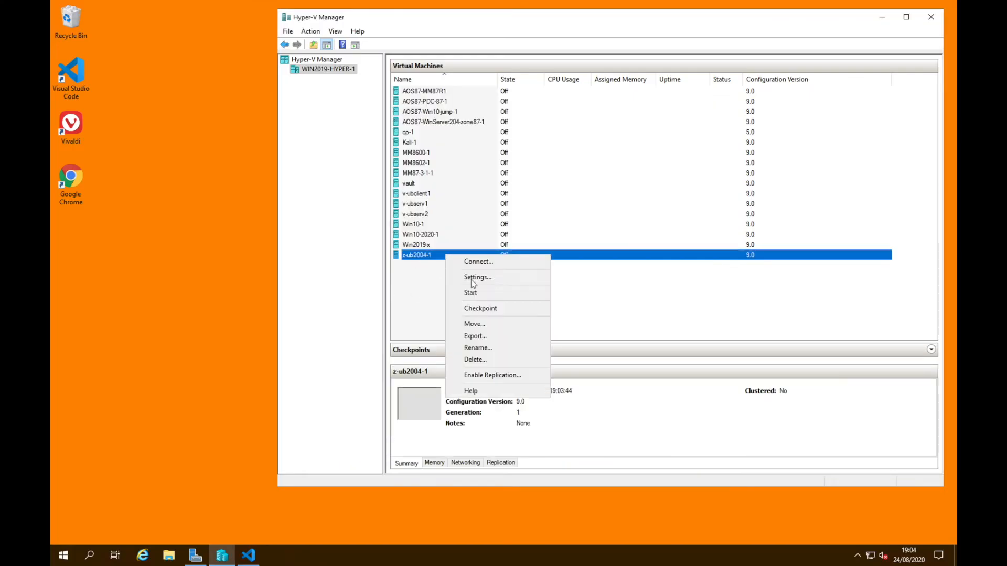
Connect to the console and accept keyboard, eth0, mirror and whole-disk LVM defaults up to the format warning.
{"action": "left_click", "coordinate": [470, 293]}
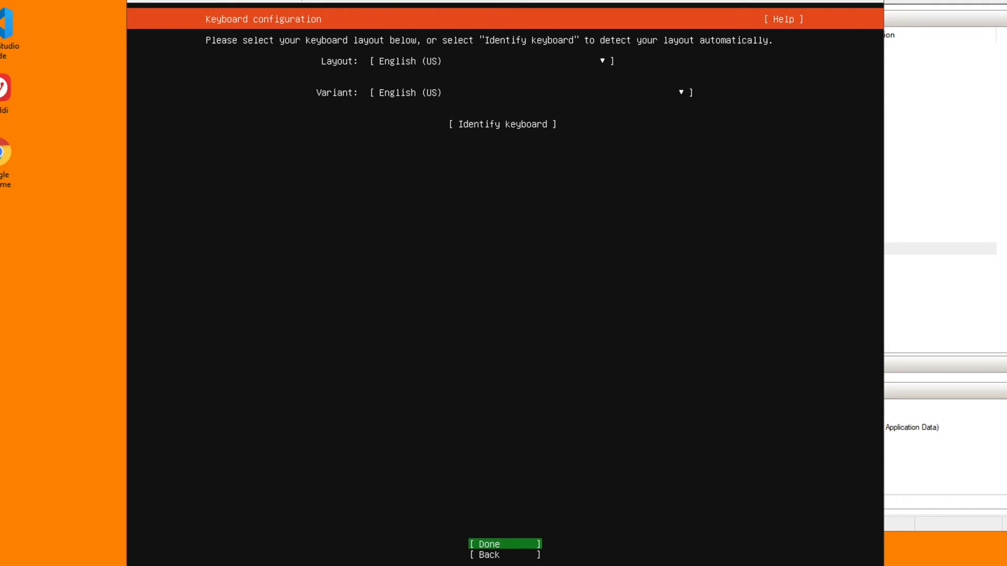
{"action": "left_click", "coordinate": [501, 544]}
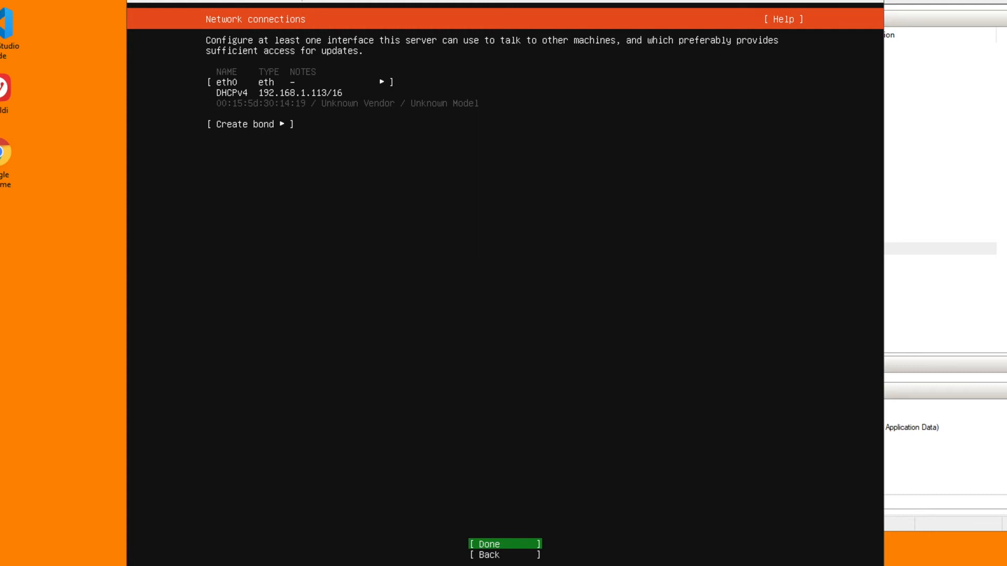
{"action": "left_click", "coordinate": [493, 544]}
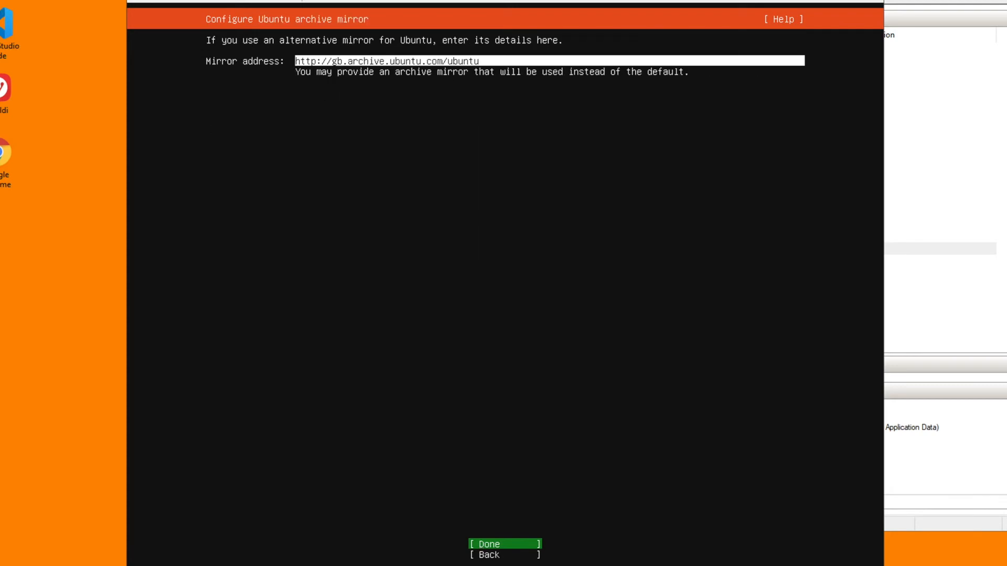
{"action": "left_click", "coordinate": [504, 545]}
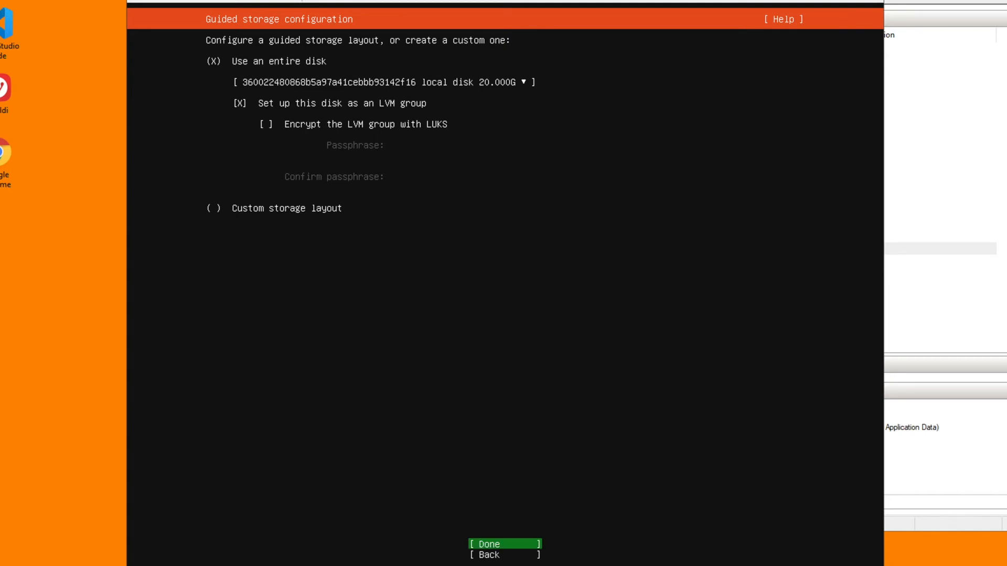
{"action": "left_click", "coordinate": [502, 544]}
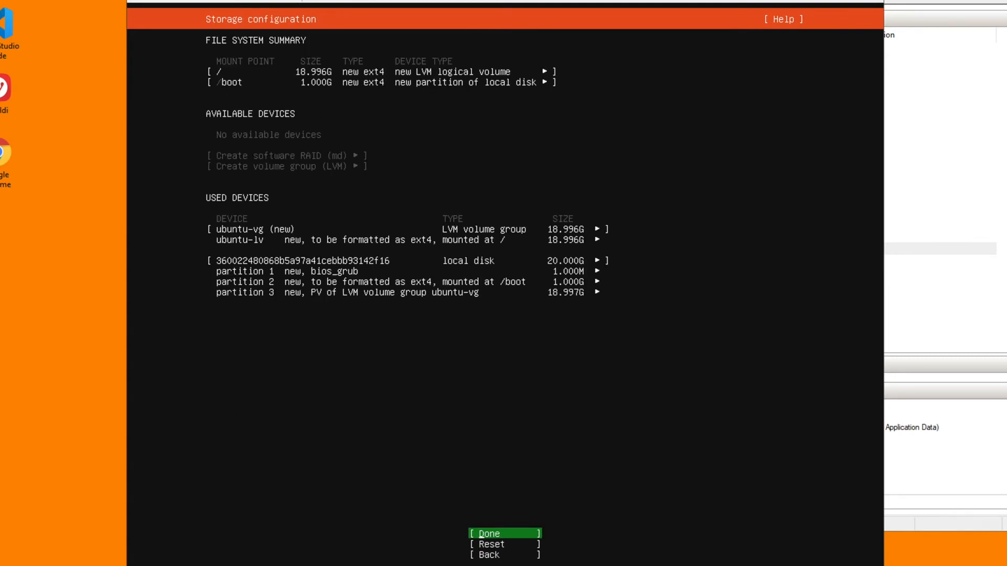
{"action": "left_click", "coordinate": [487, 533]}
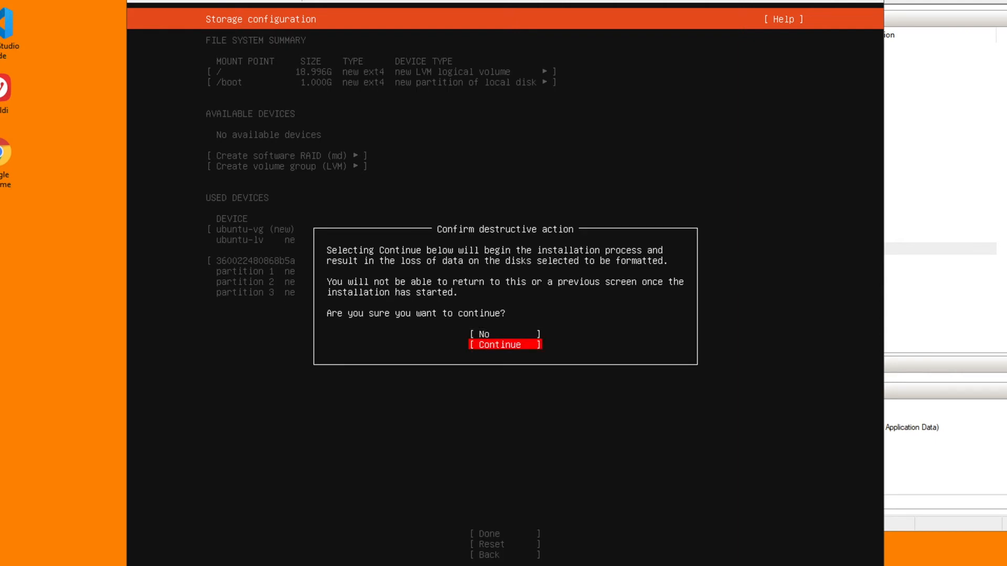
Confirm formatting and define user joe on host ub2004-1 with a password.
{"action": "left_click", "coordinate": [503, 345]}
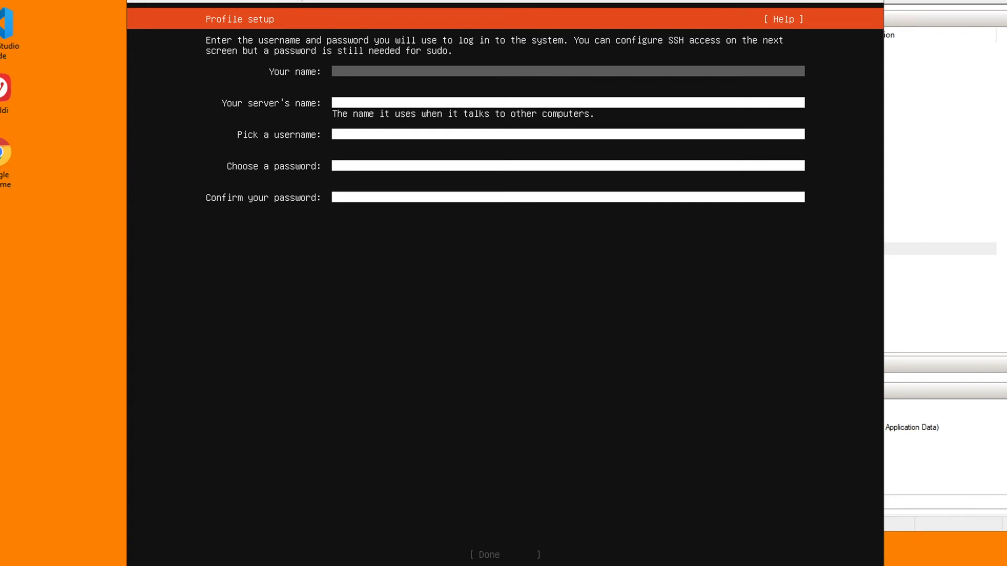
{"action": "type", "text": "joe"}
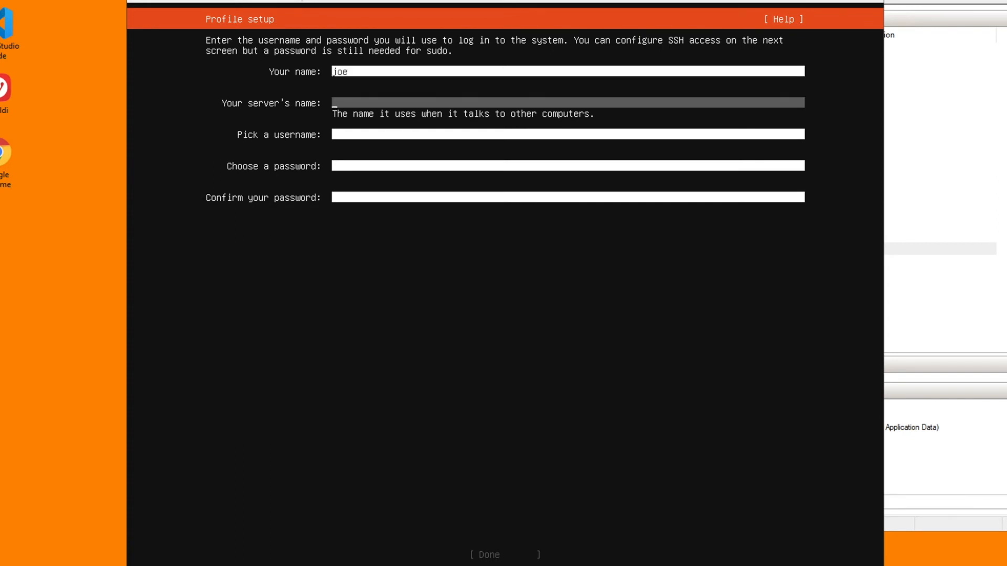
{"action": "type", "text": "ub2004-1"}
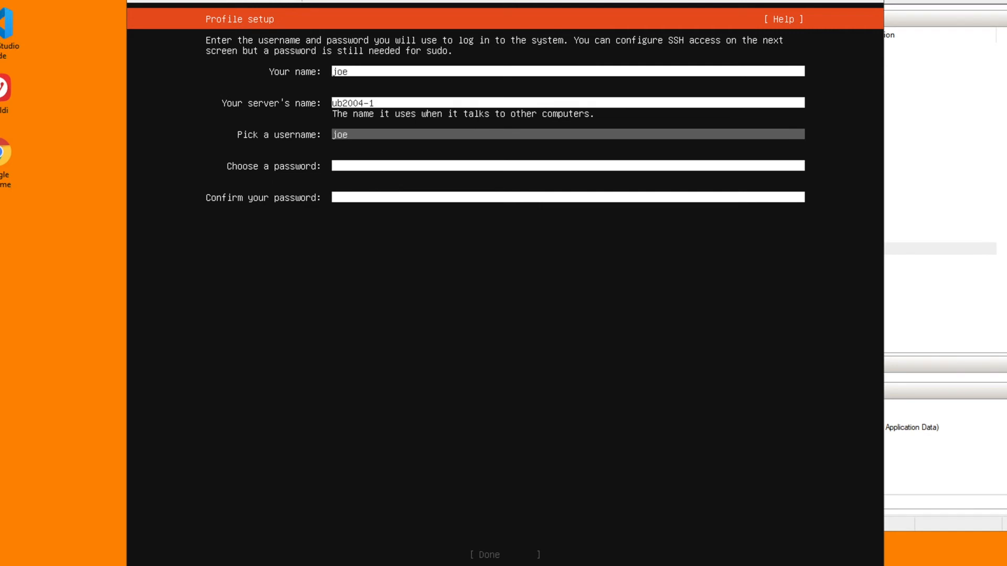
{"action": "type", "text": "***"}
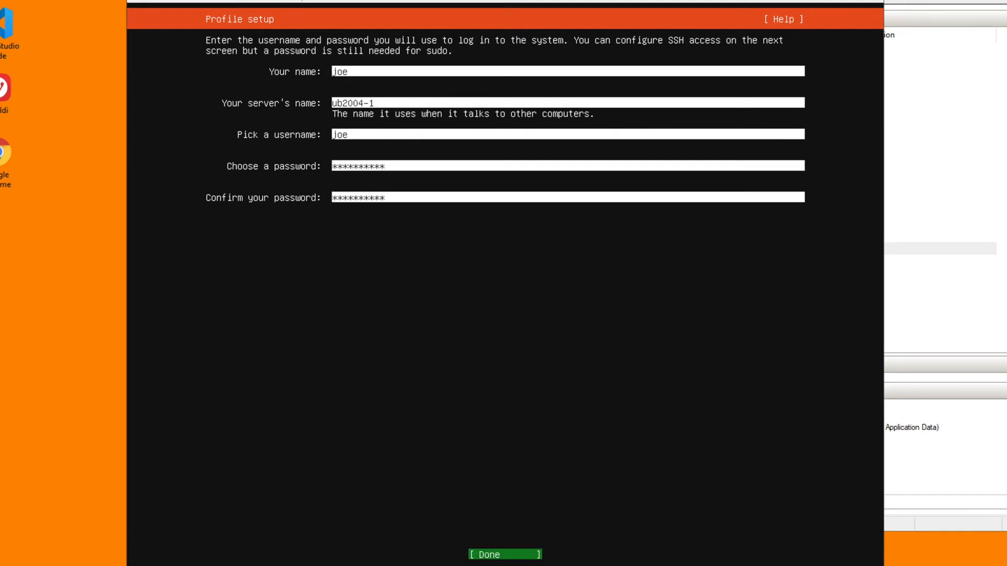
{"action": "left_click", "coordinate": [505, 554]}
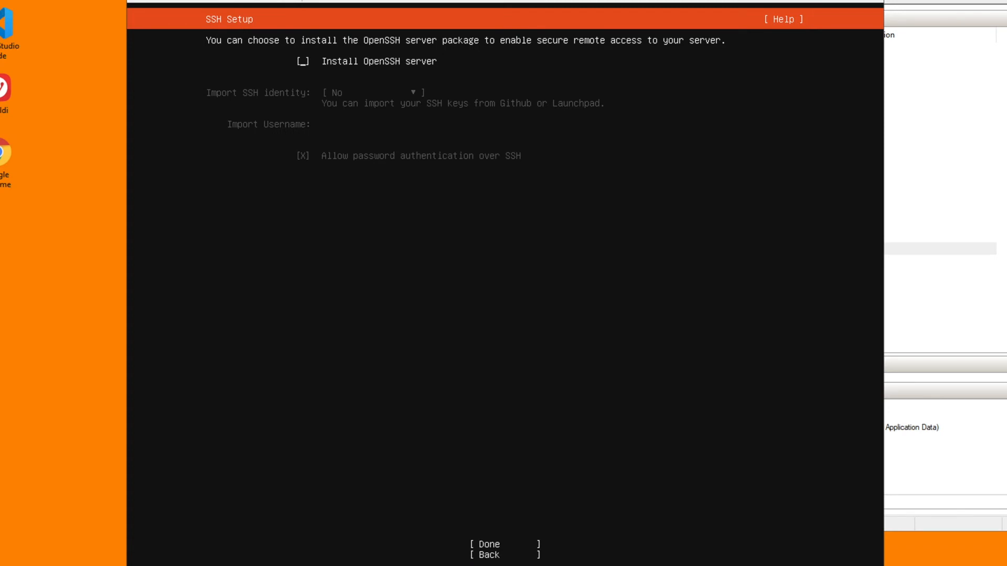
Enable Install OpenSSH server and continue to Featured Server Snaps.
{"action": "left_click", "coordinate": [301, 62]}
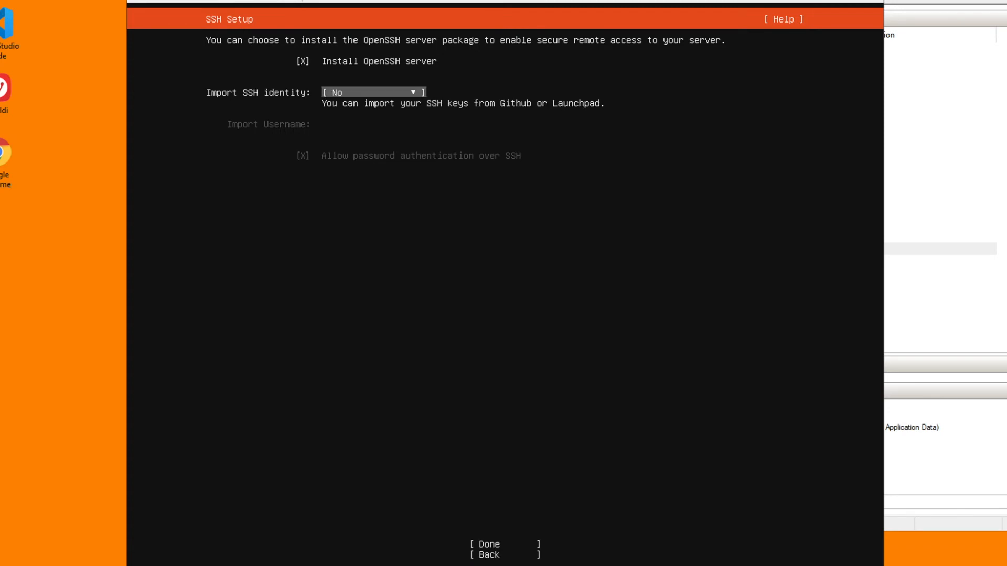
{"action": "left_click", "coordinate": [505, 544]}
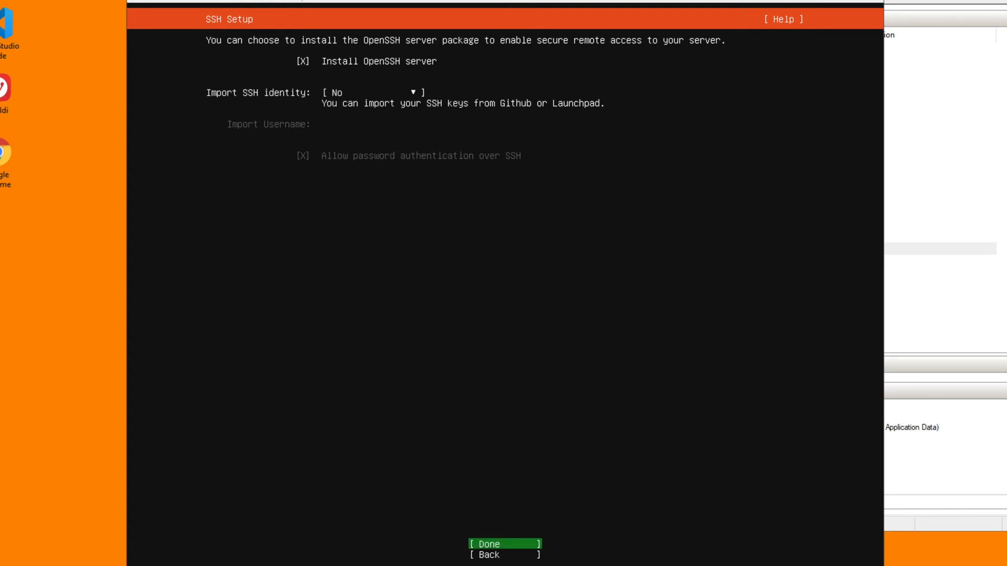
{"action": "left_click", "coordinate": [487, 544]}
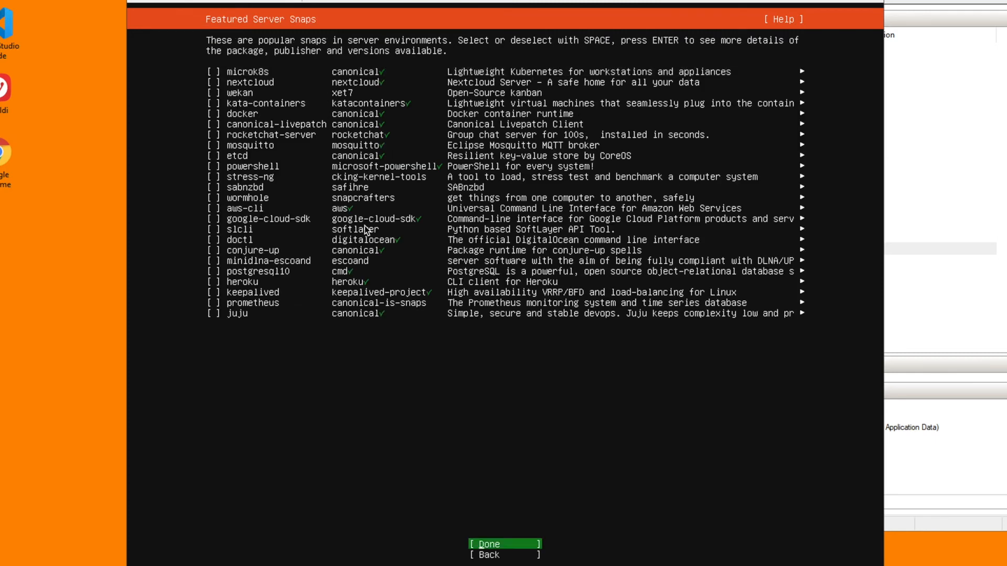
Skip extra snaps, let the installation finish, and reboot past the remove-medium prompt.
{"action": "left_click", "coordinate": [488, 545]}
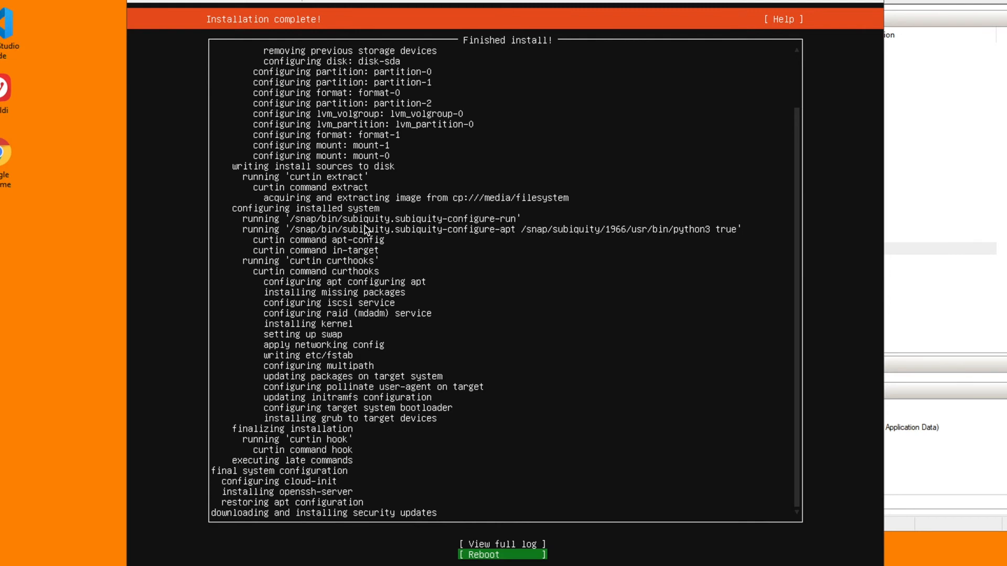
{"action": "left_click", "coordinate": [502, 554]}
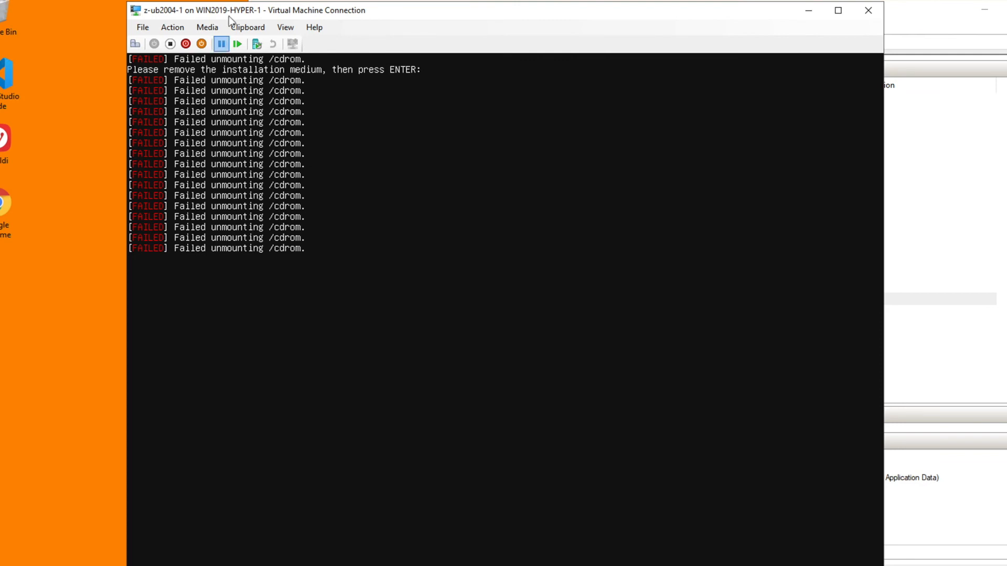
{"action": "left_click", "coordinate": [207, 28]}
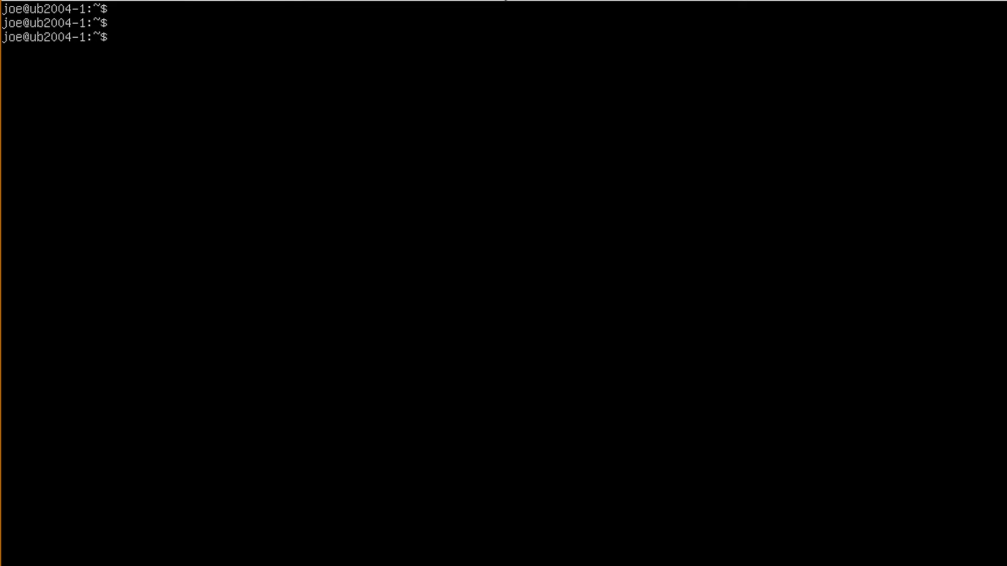
Run sudo apt update && sudo apt -y upgrade to bring packages current.
{"action": "type", "text": "sudo apt"}
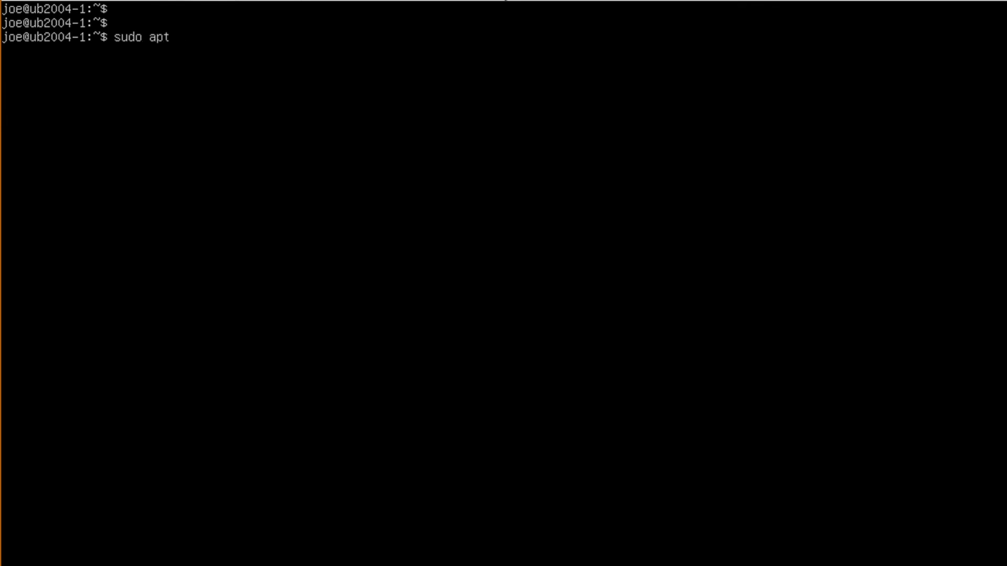
{"action": "type", "text": "update"}
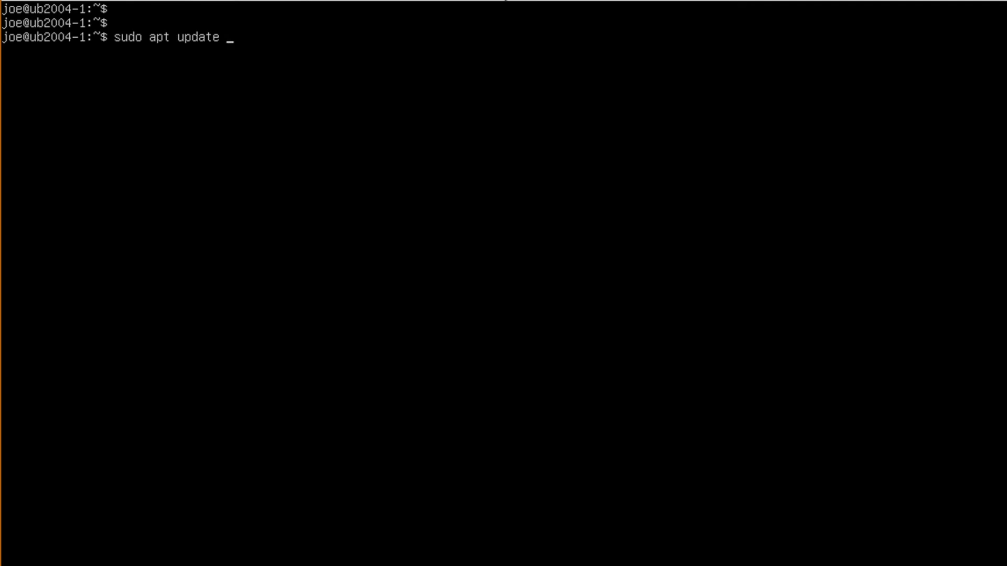
{"action": "type", "text": "&& sudo ap"}
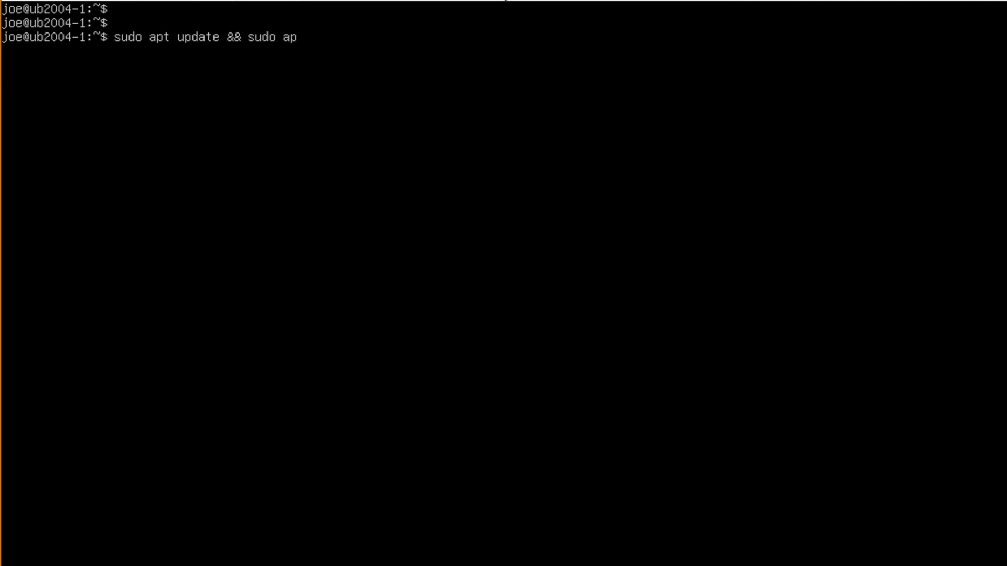
{"action": "type", "text": "t -y upgr"}
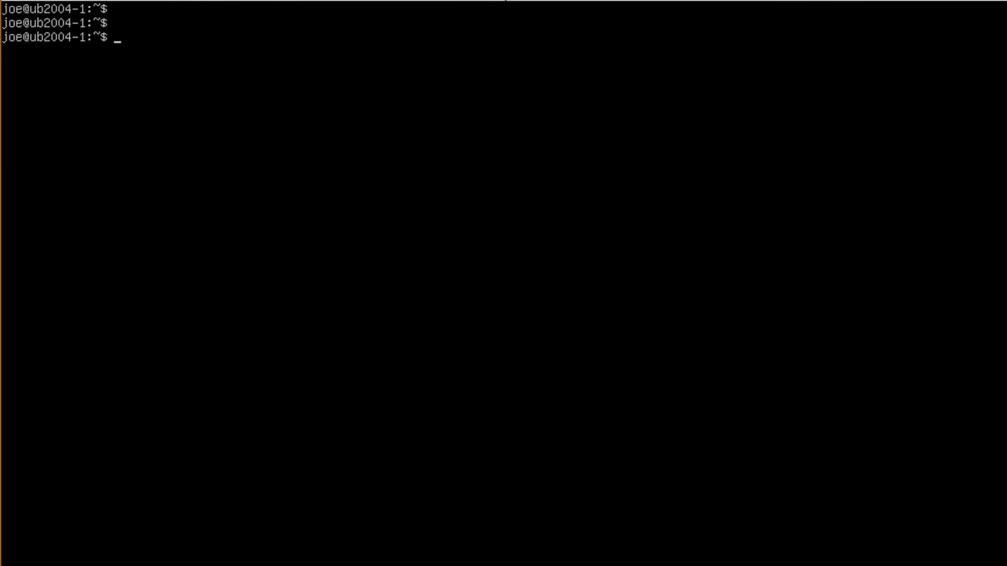
Set a root password with sudo passwd and shut the VM down with sudo shutdown now.
{"action": "type", "text": "sudo"}
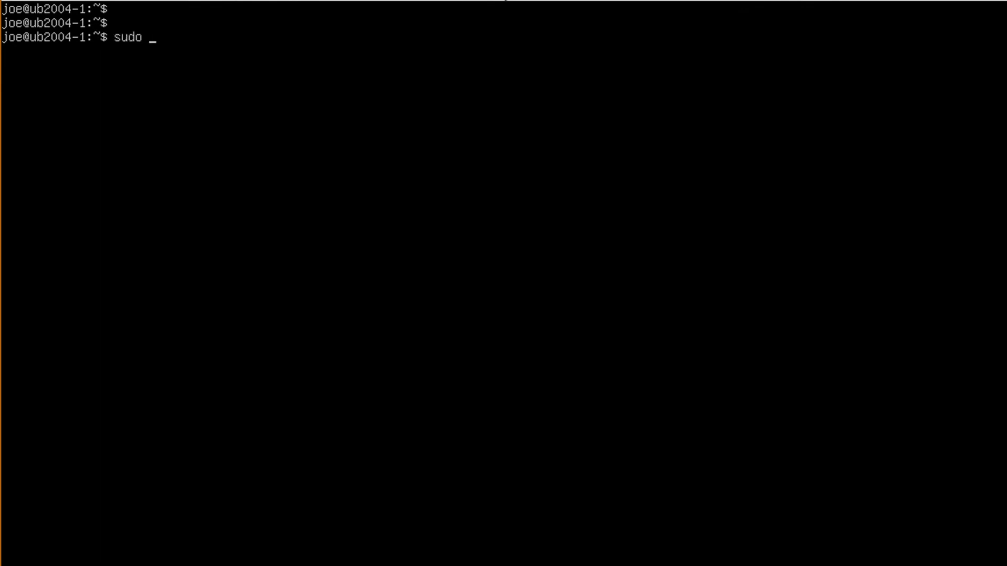
{"action": "type", "text": "pass"}
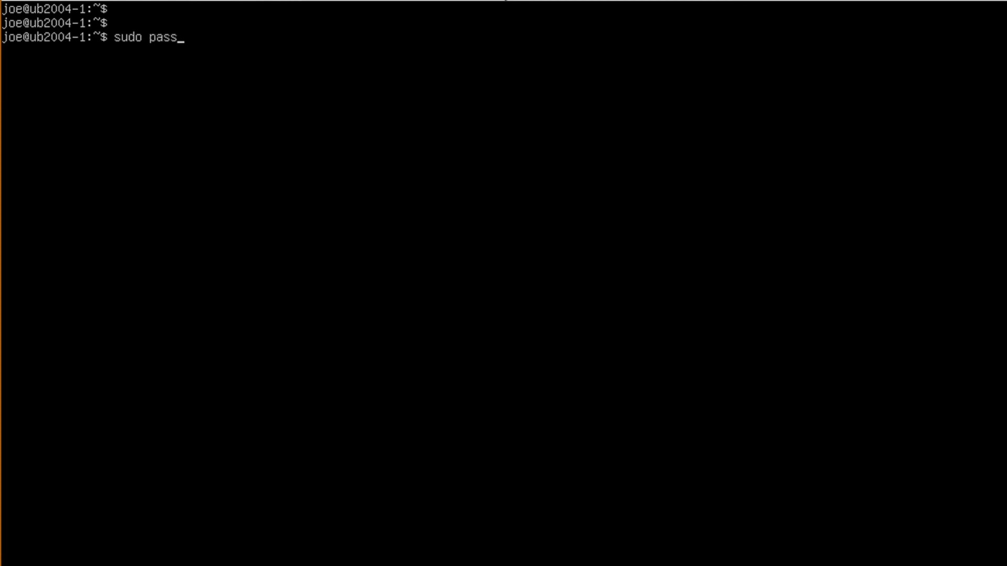
{"action": "type", "text": "wd"}
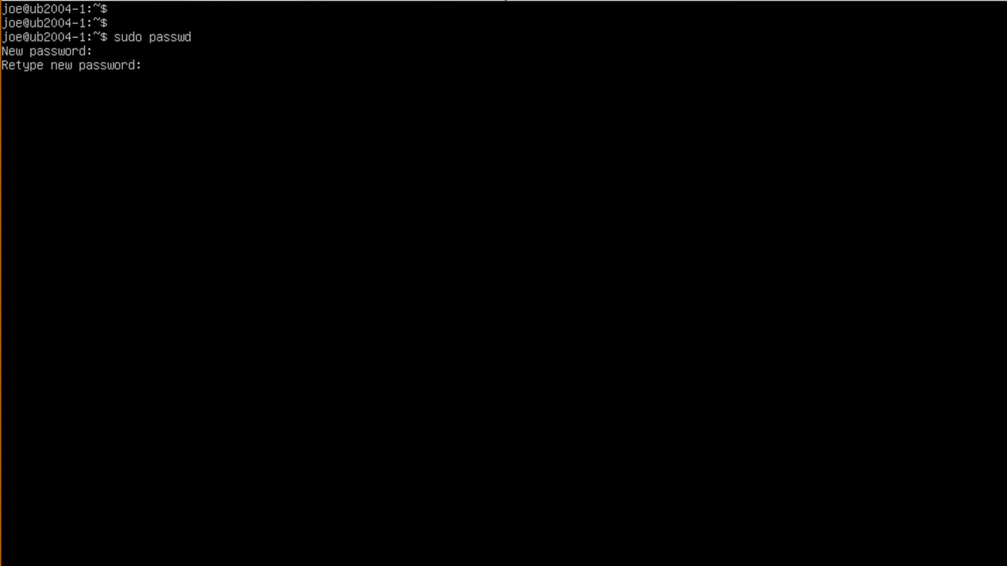
{"action": "key", "text": "Return"}
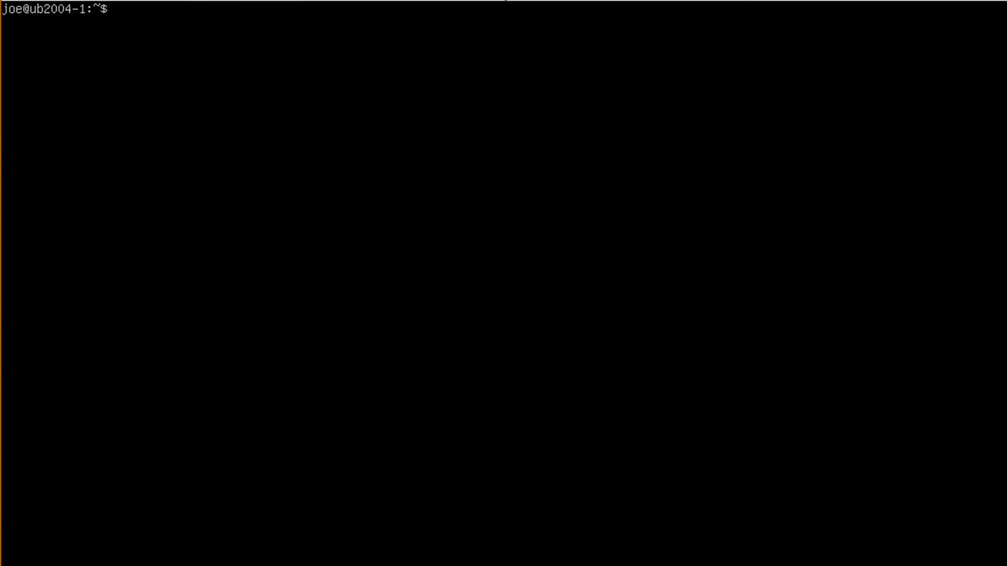
{"action": "type", "text": "sudo"}
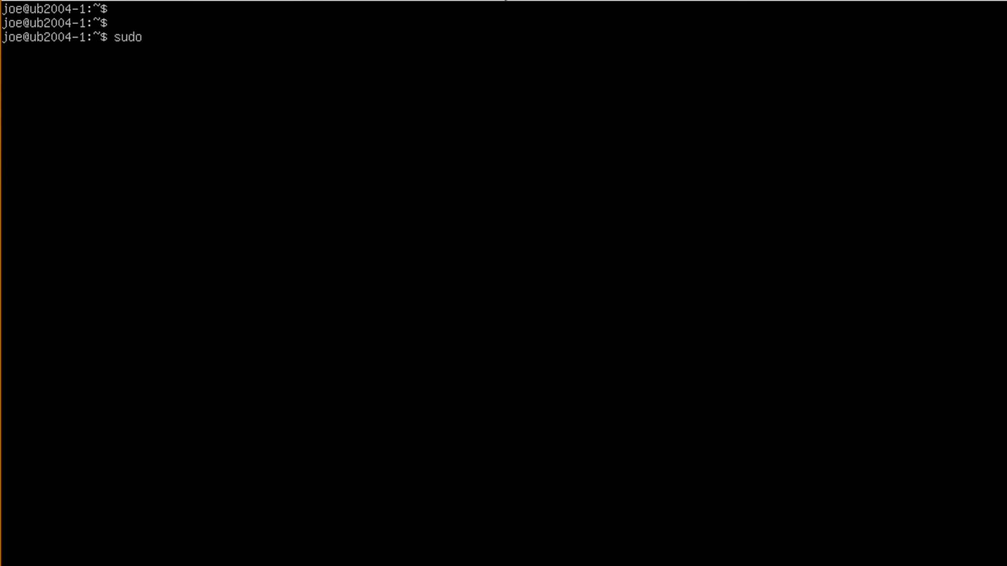
{"action": "type", "text": "shutdow"}
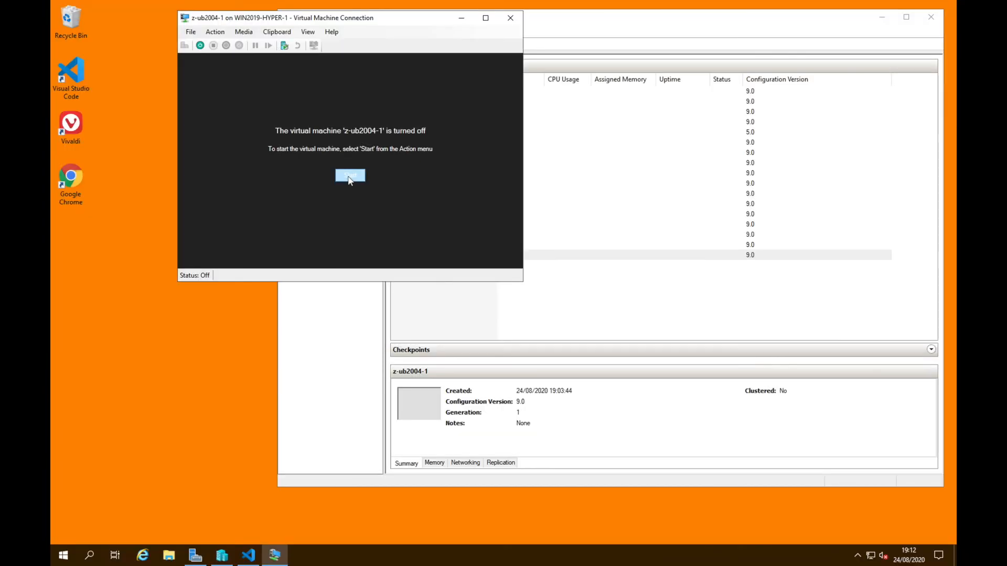
Close the console and create a checkpoint of the z-ub2004-1 VM.
{"action": "left_click", "coordinate": [510, 18]}
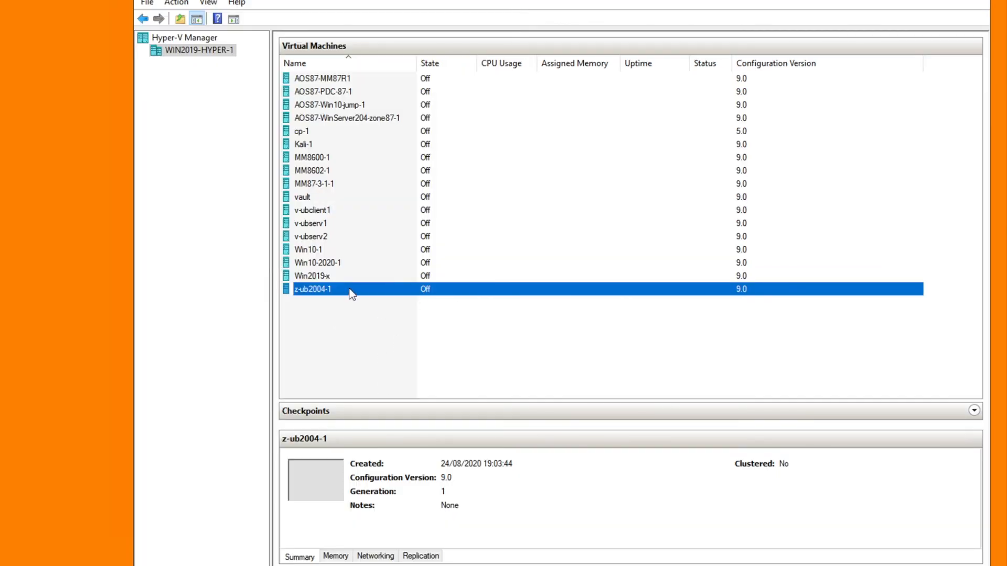
{"action": "right_click", "coordinate": [313, 290]}
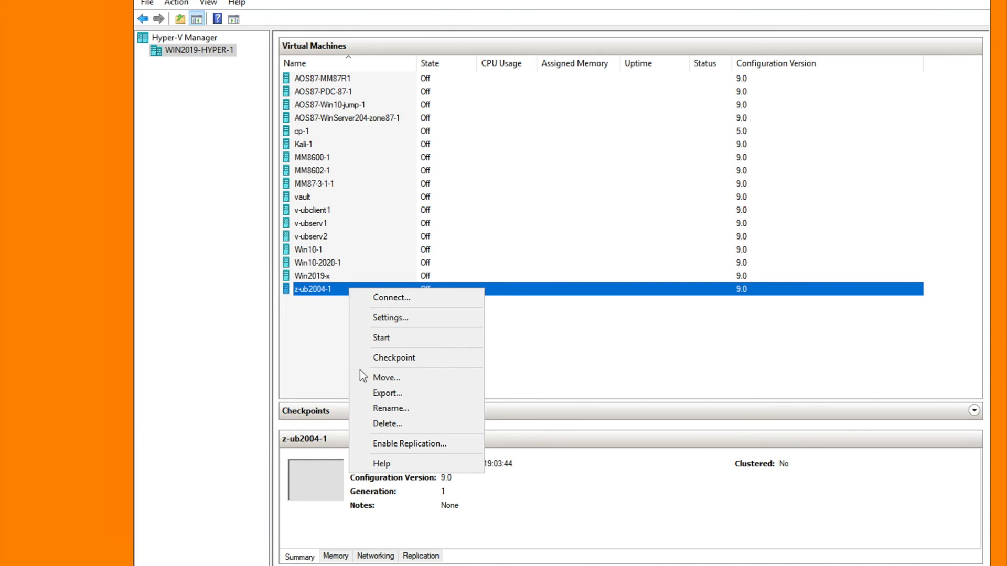
{"action": "left_click", "coordinate": [393, 358]}
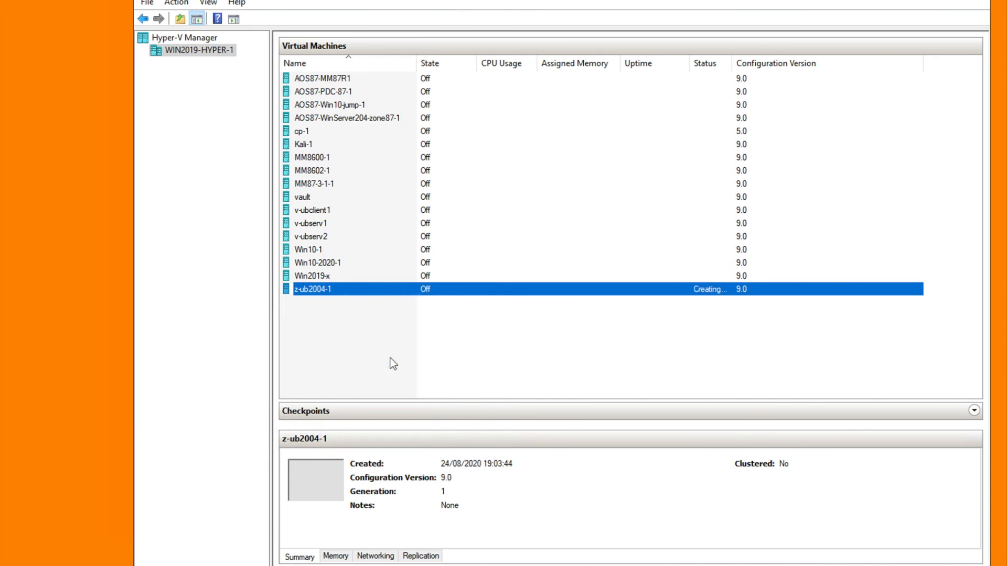
{"action": "mouse_move", "coordinate": [706, 304]}
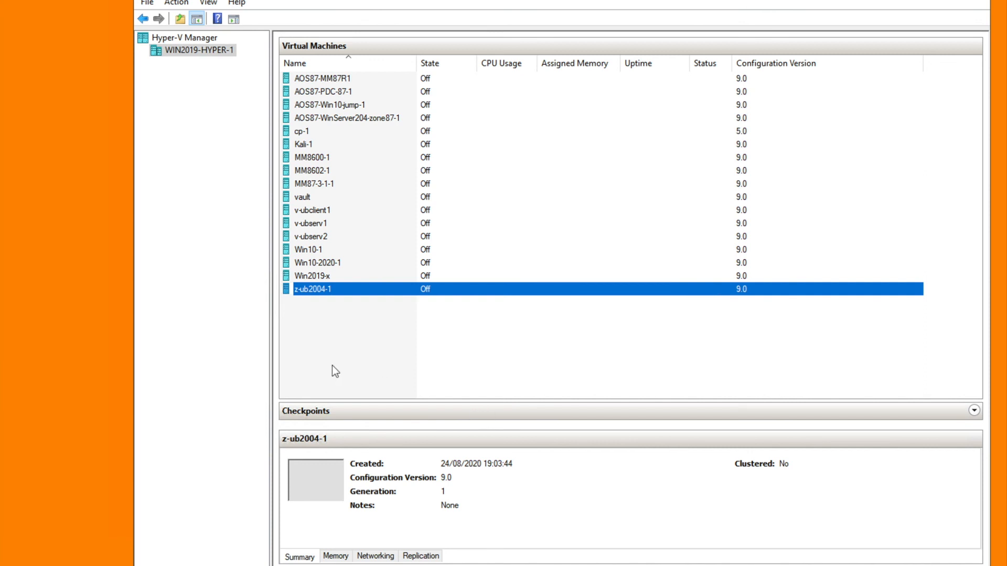
{"action": "mouse_move", "coordinate": [971, 412]}
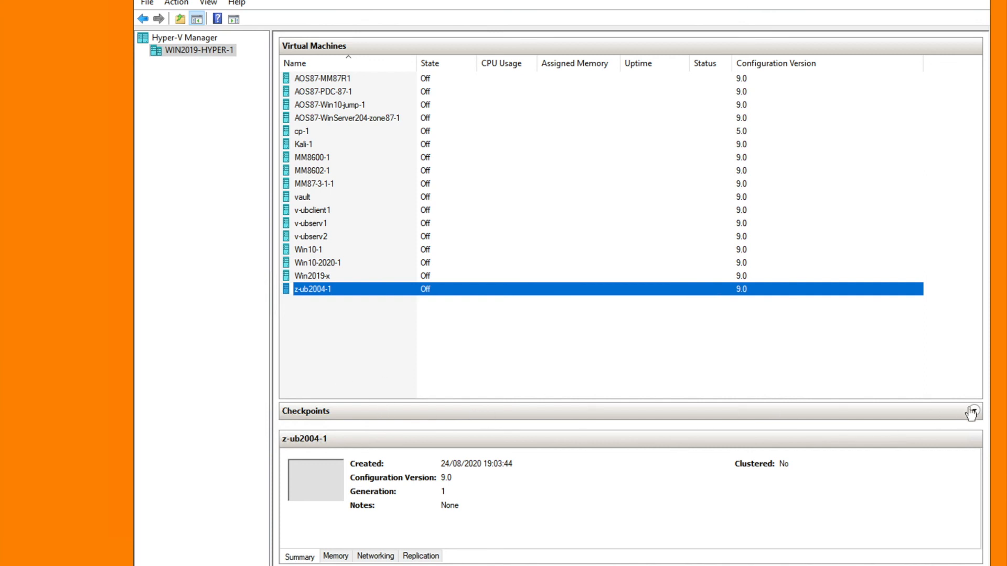
Show z-ub2004-1's checkpoints and select the new 24/08/2020 19:12:28 checkpoint.
{"action": "left_click", "coordinate": [972, 411]}
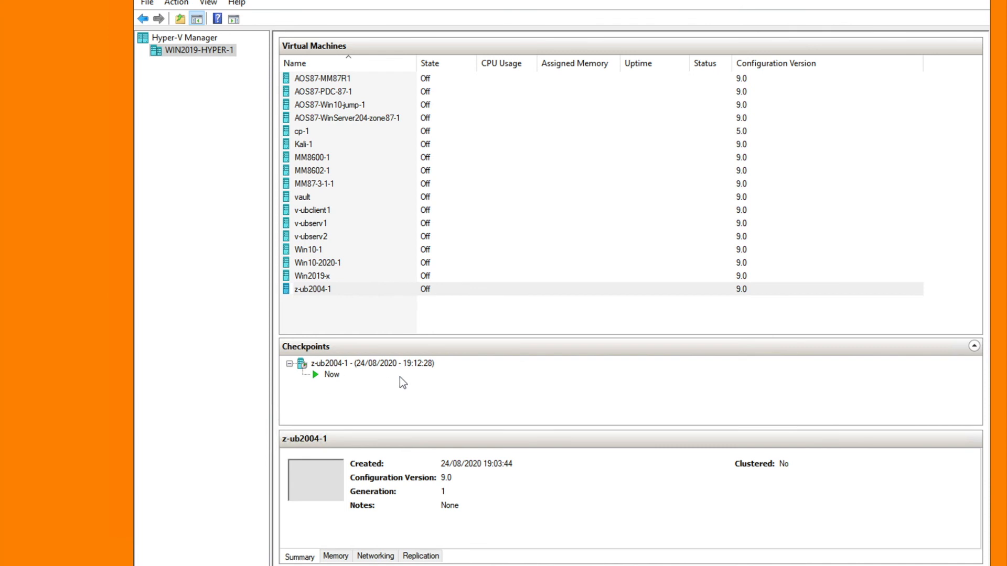
{"action": "mouse_move", "coordinate": [413, 384]}
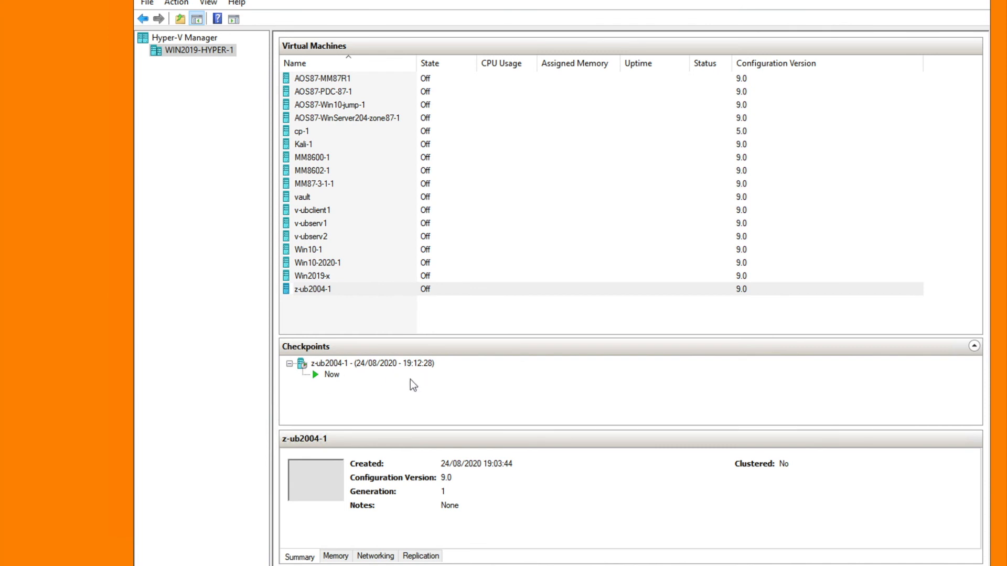
{"action": "right_click", "coordinate": [313, 290]}
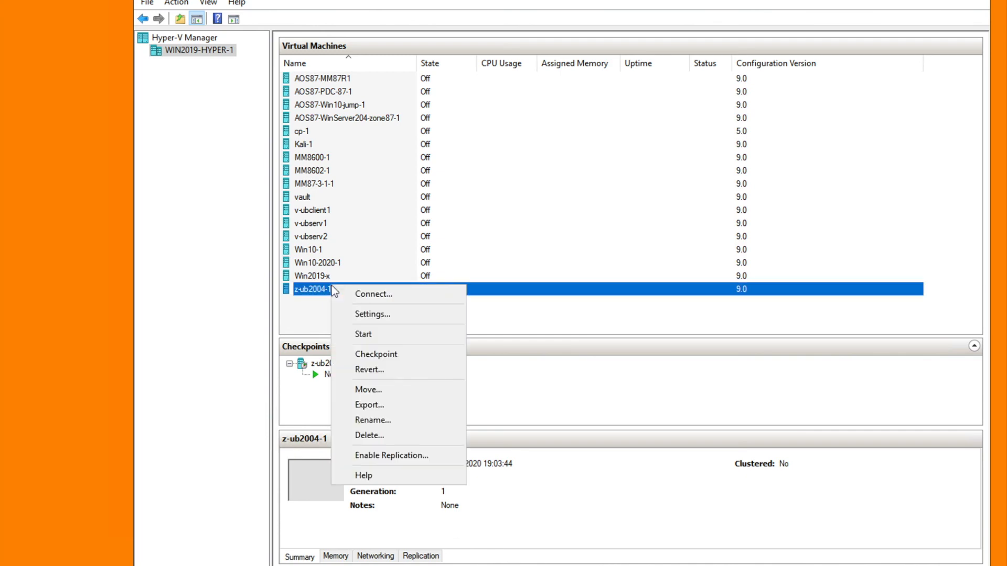
{"action": "mouse_move", "coordinate": [401, 370]}
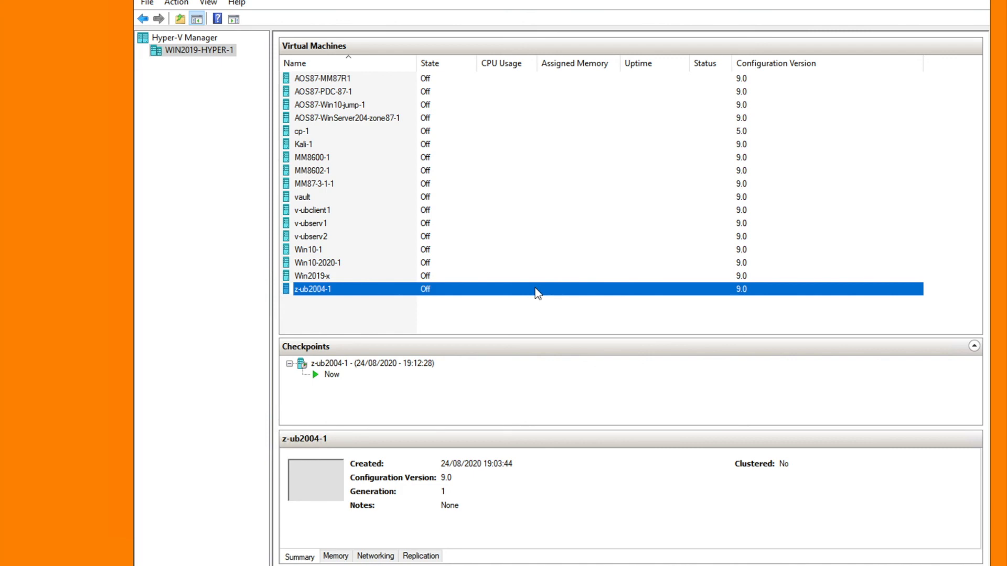
{"action": "mouse_move", "coordinate": [379, 368]}
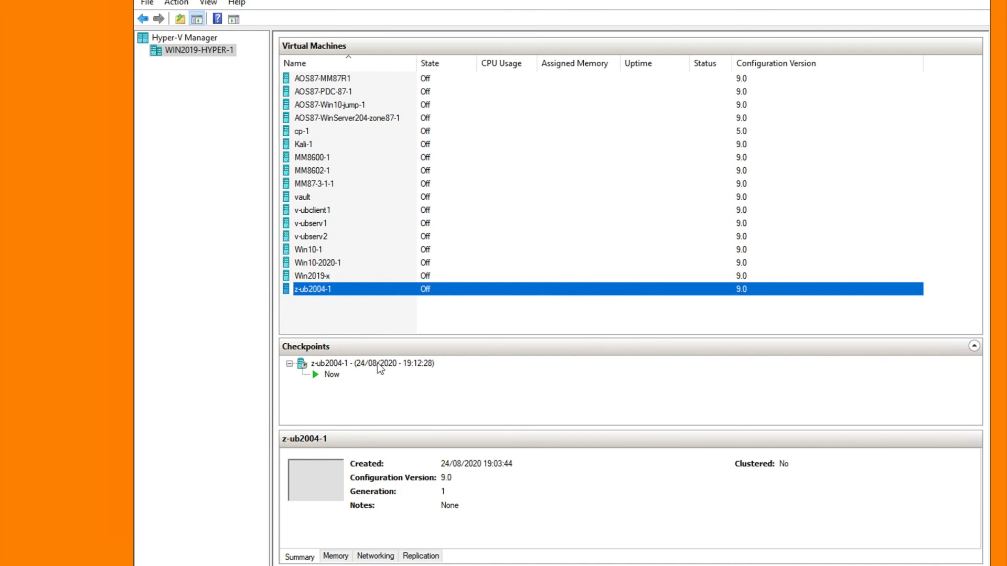
{"action": "left_click", "coordinate": [370, 362]}
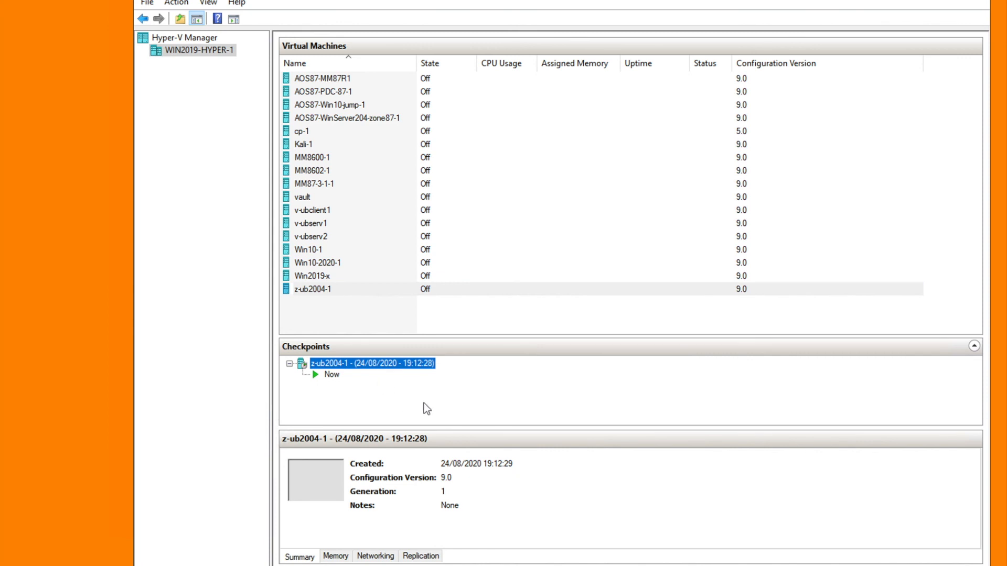